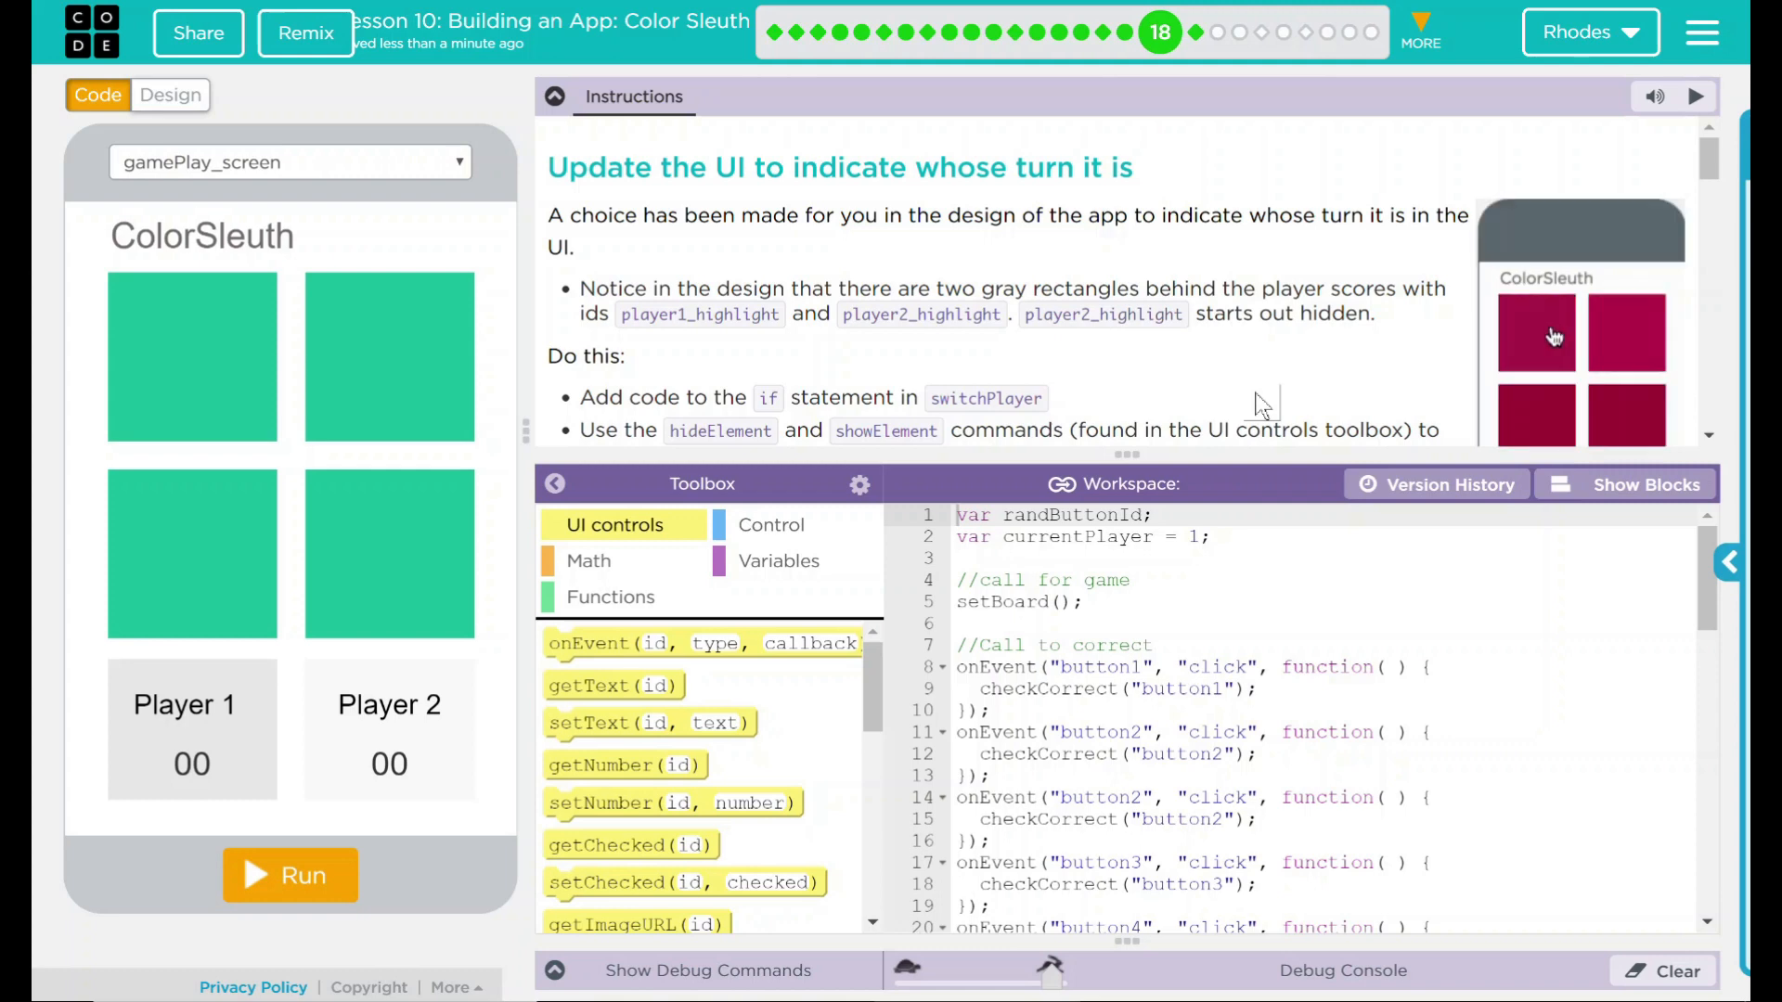
View the gameplay screen's layout and element properties in Design mode
scroll("down", 3)
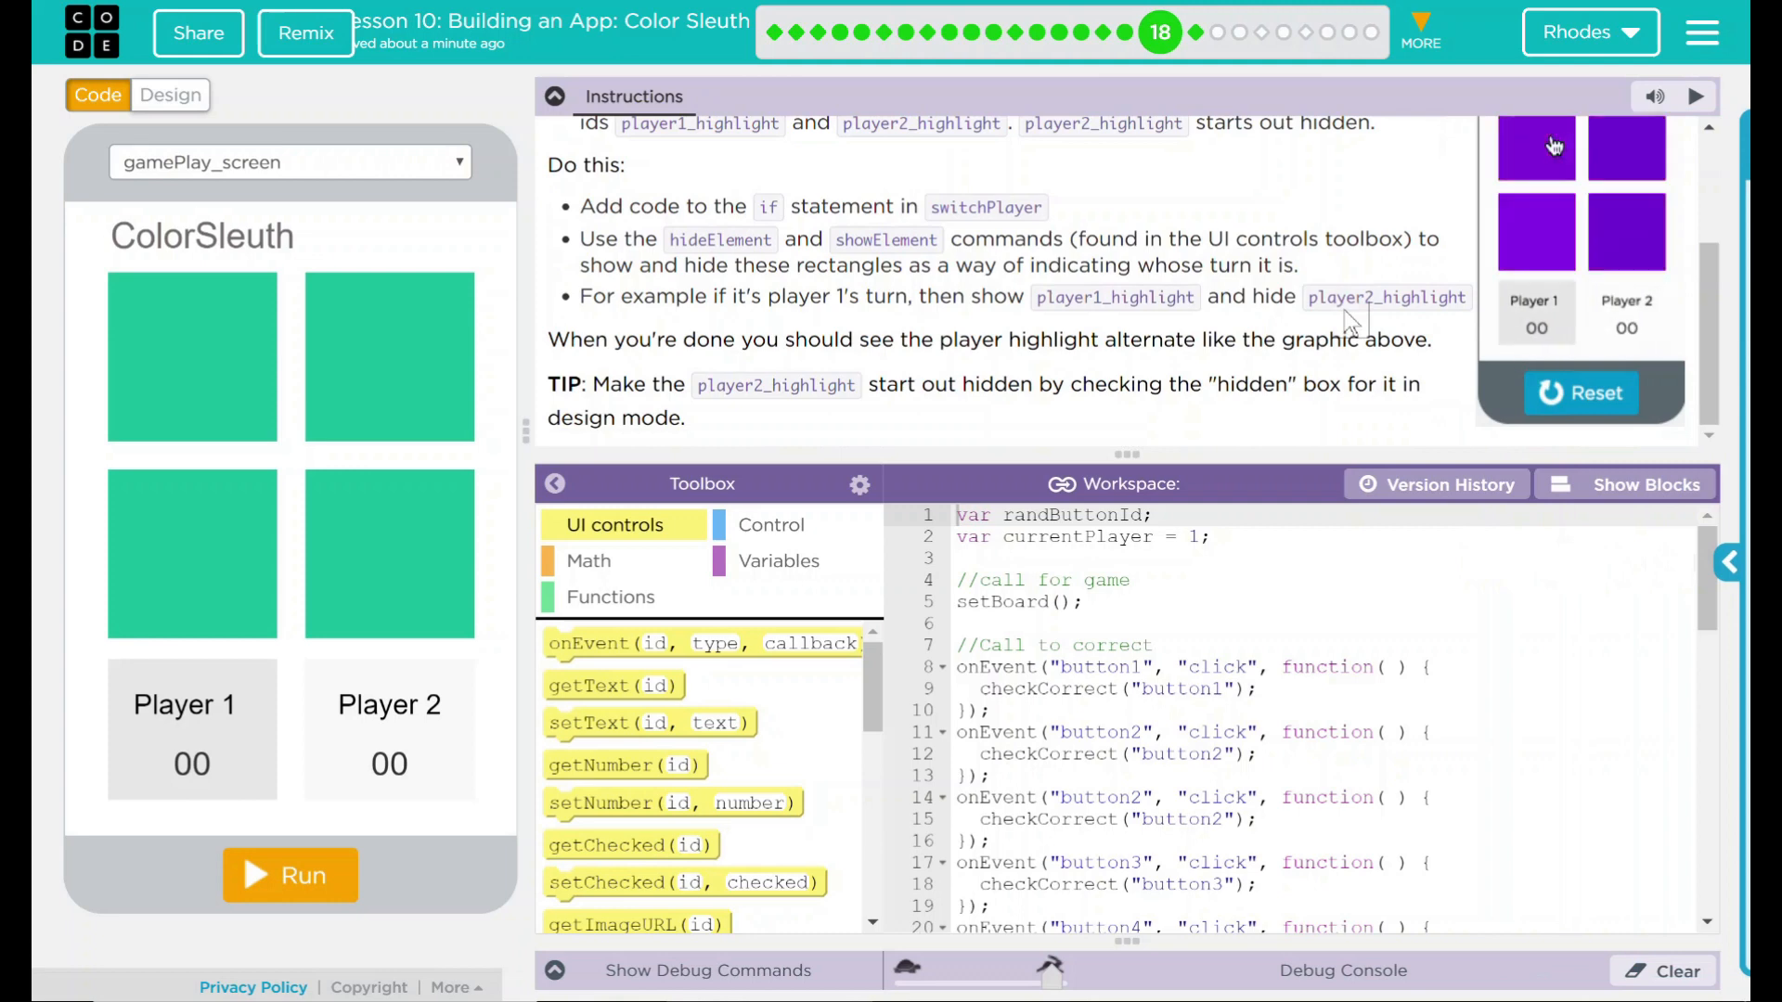
left_click(1582, 393)
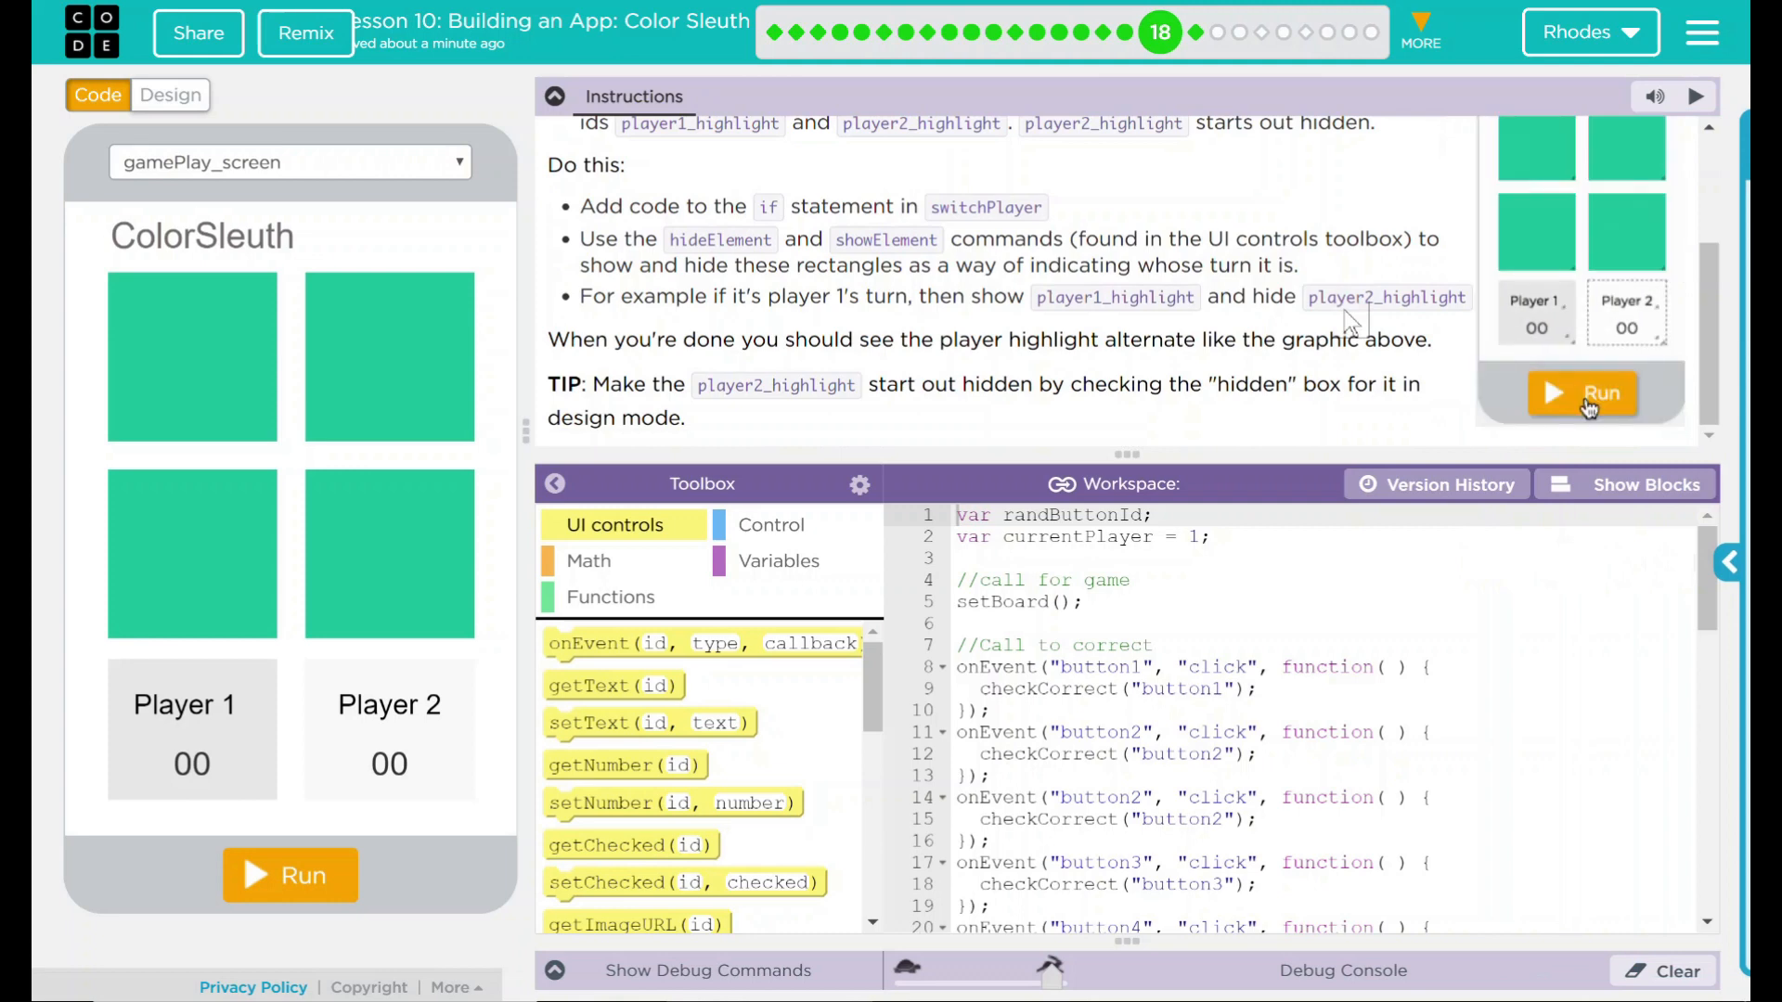
left_click(1581, 393)
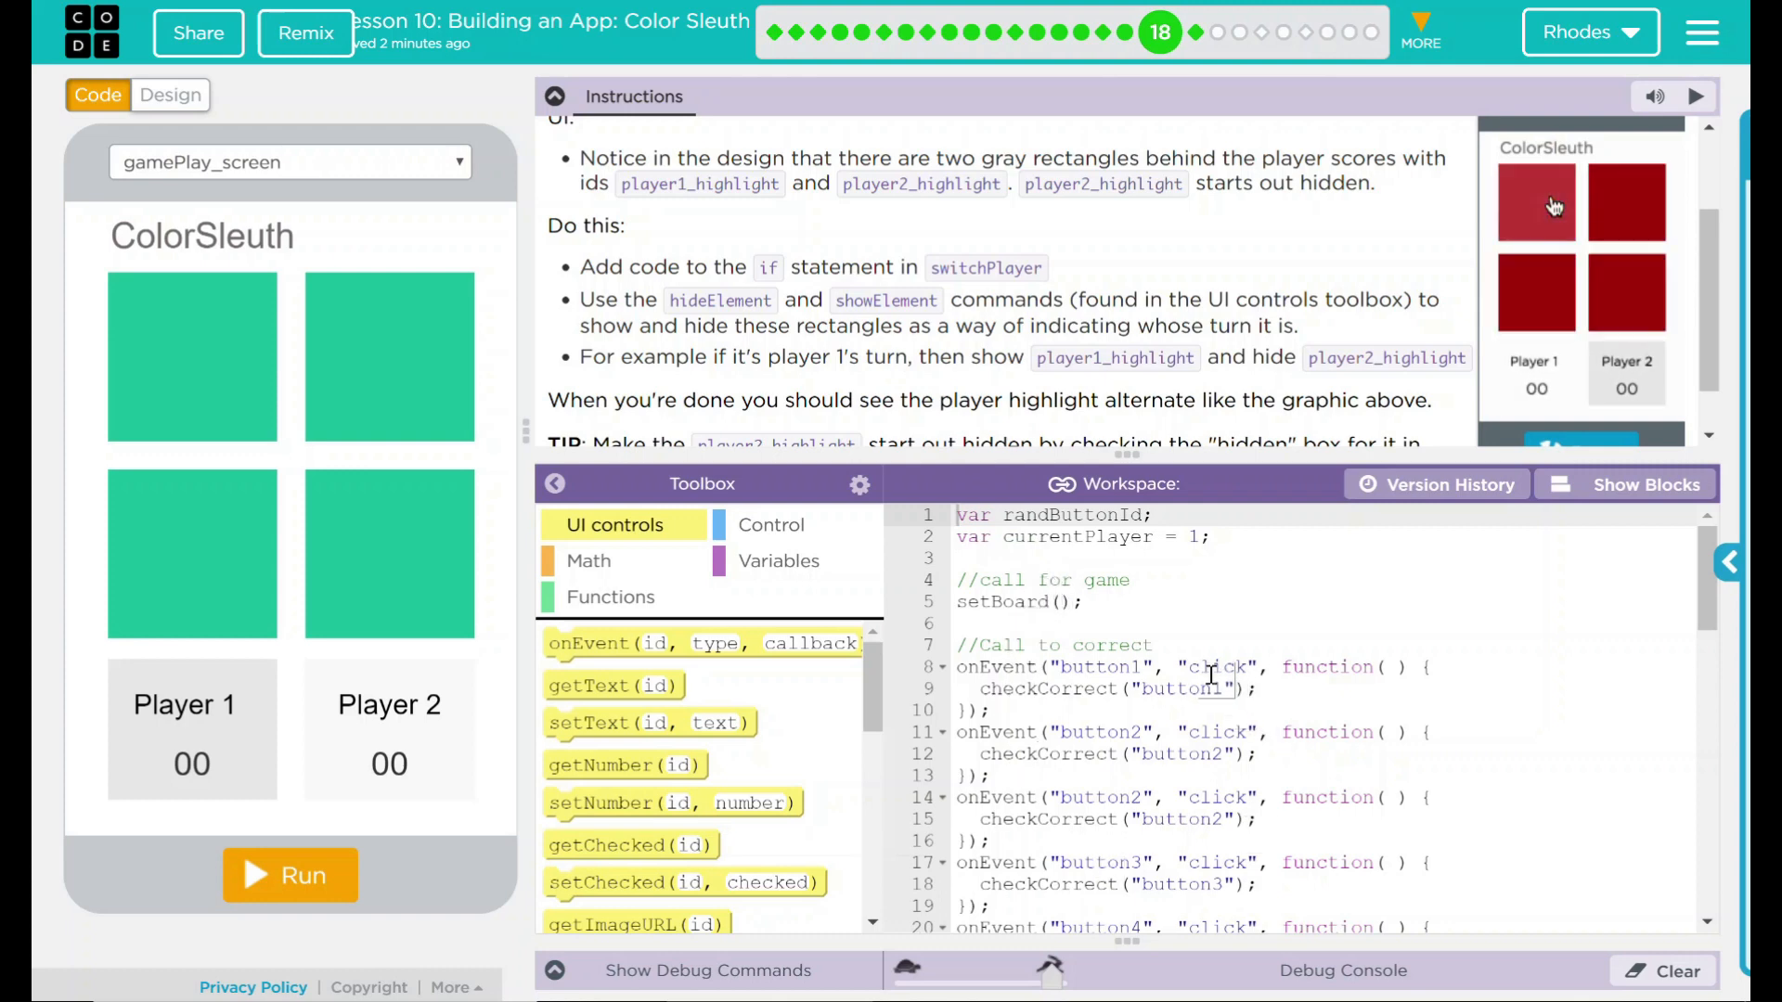
scroll("down", 3)
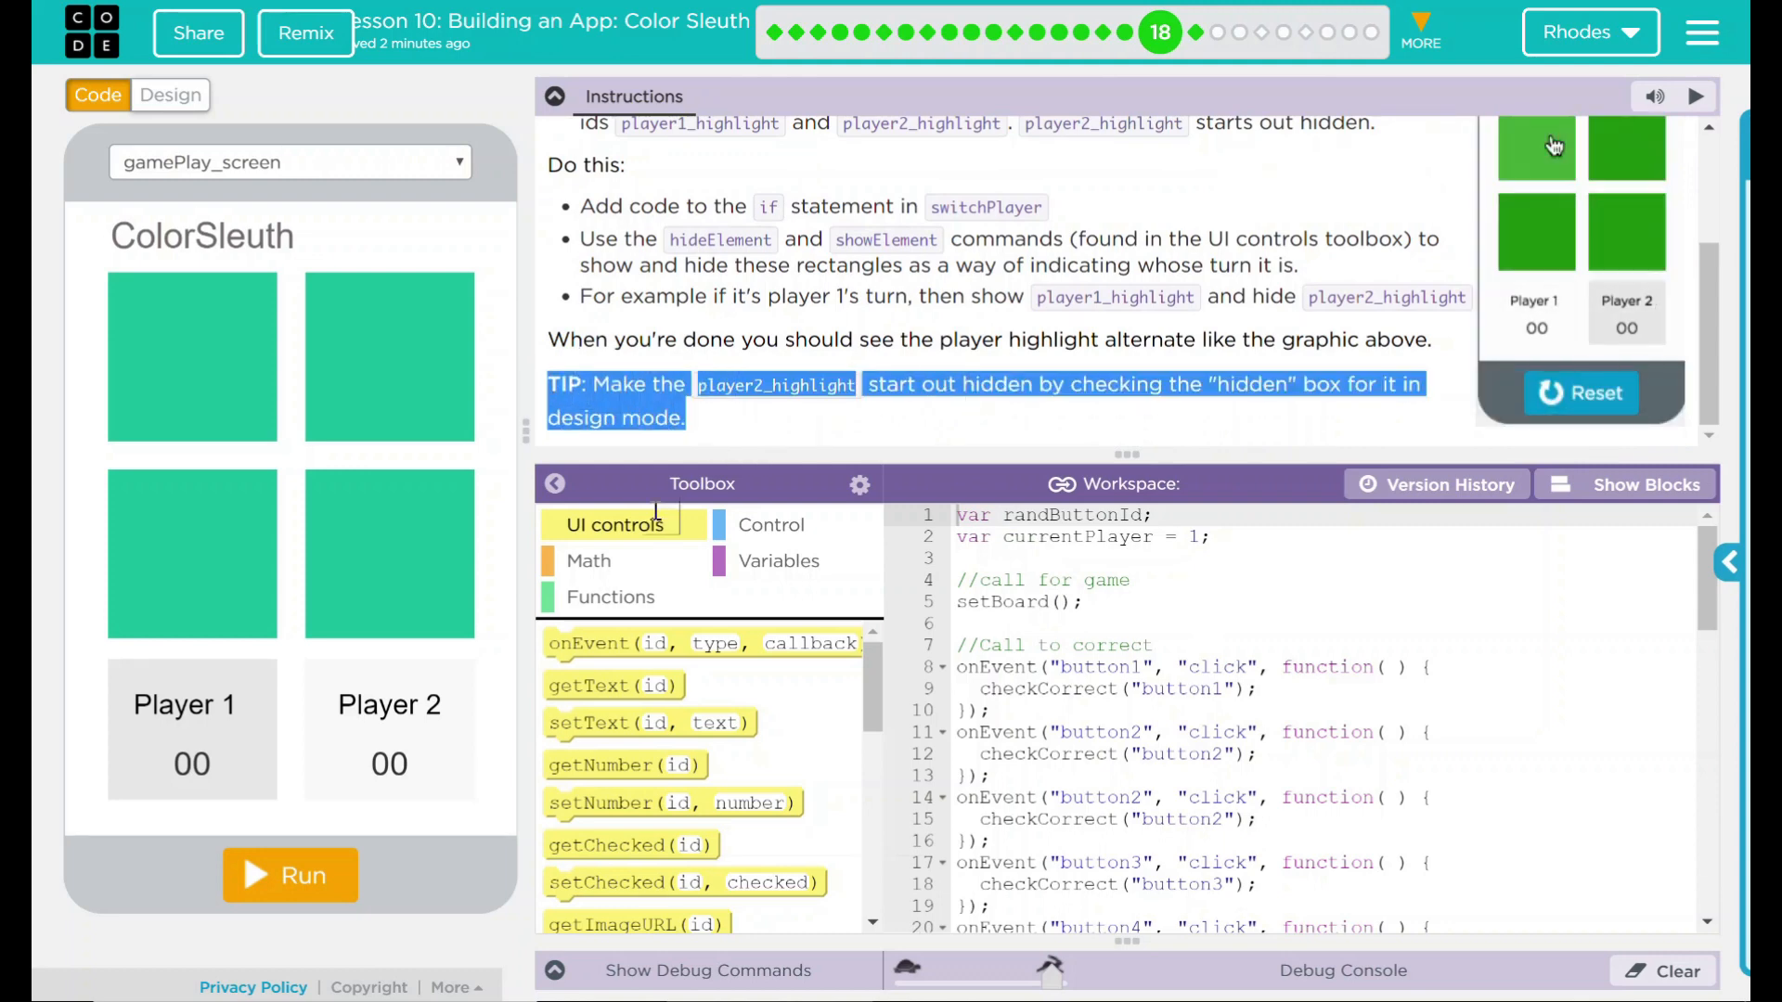
left_click(175, 97)
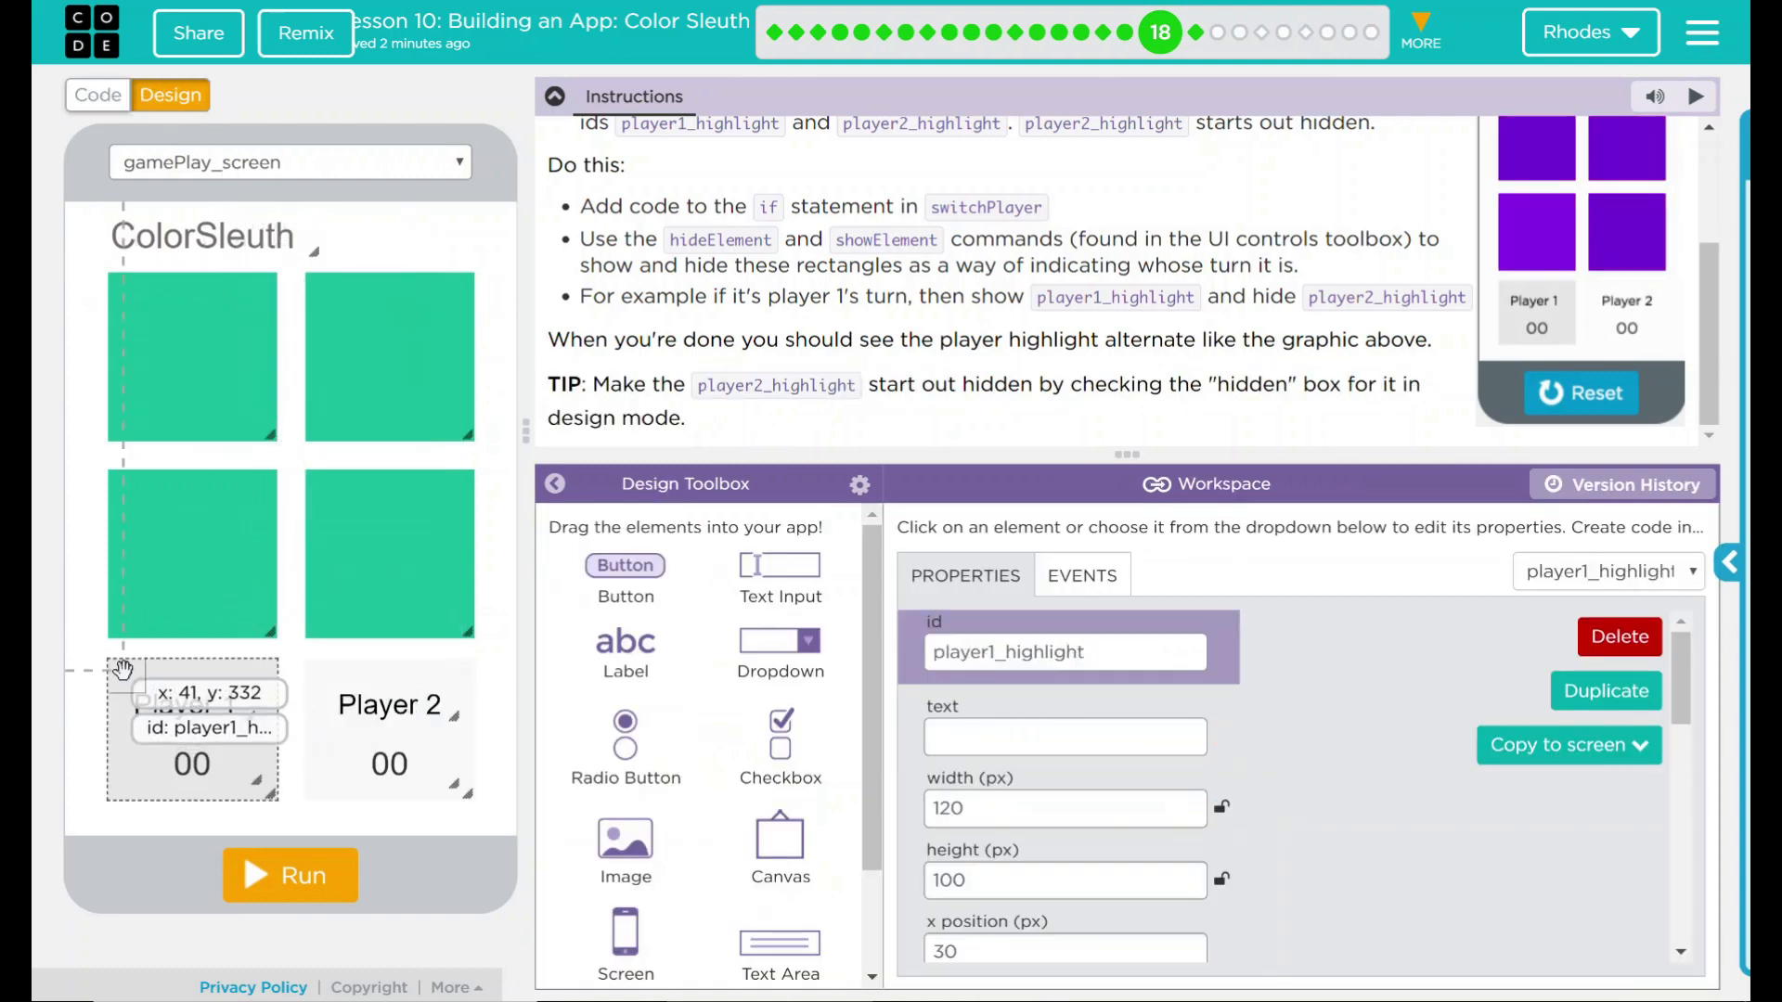
Inspect player1_highlight, then set player2_highlight to start out hidden
left_click(1582, 393)
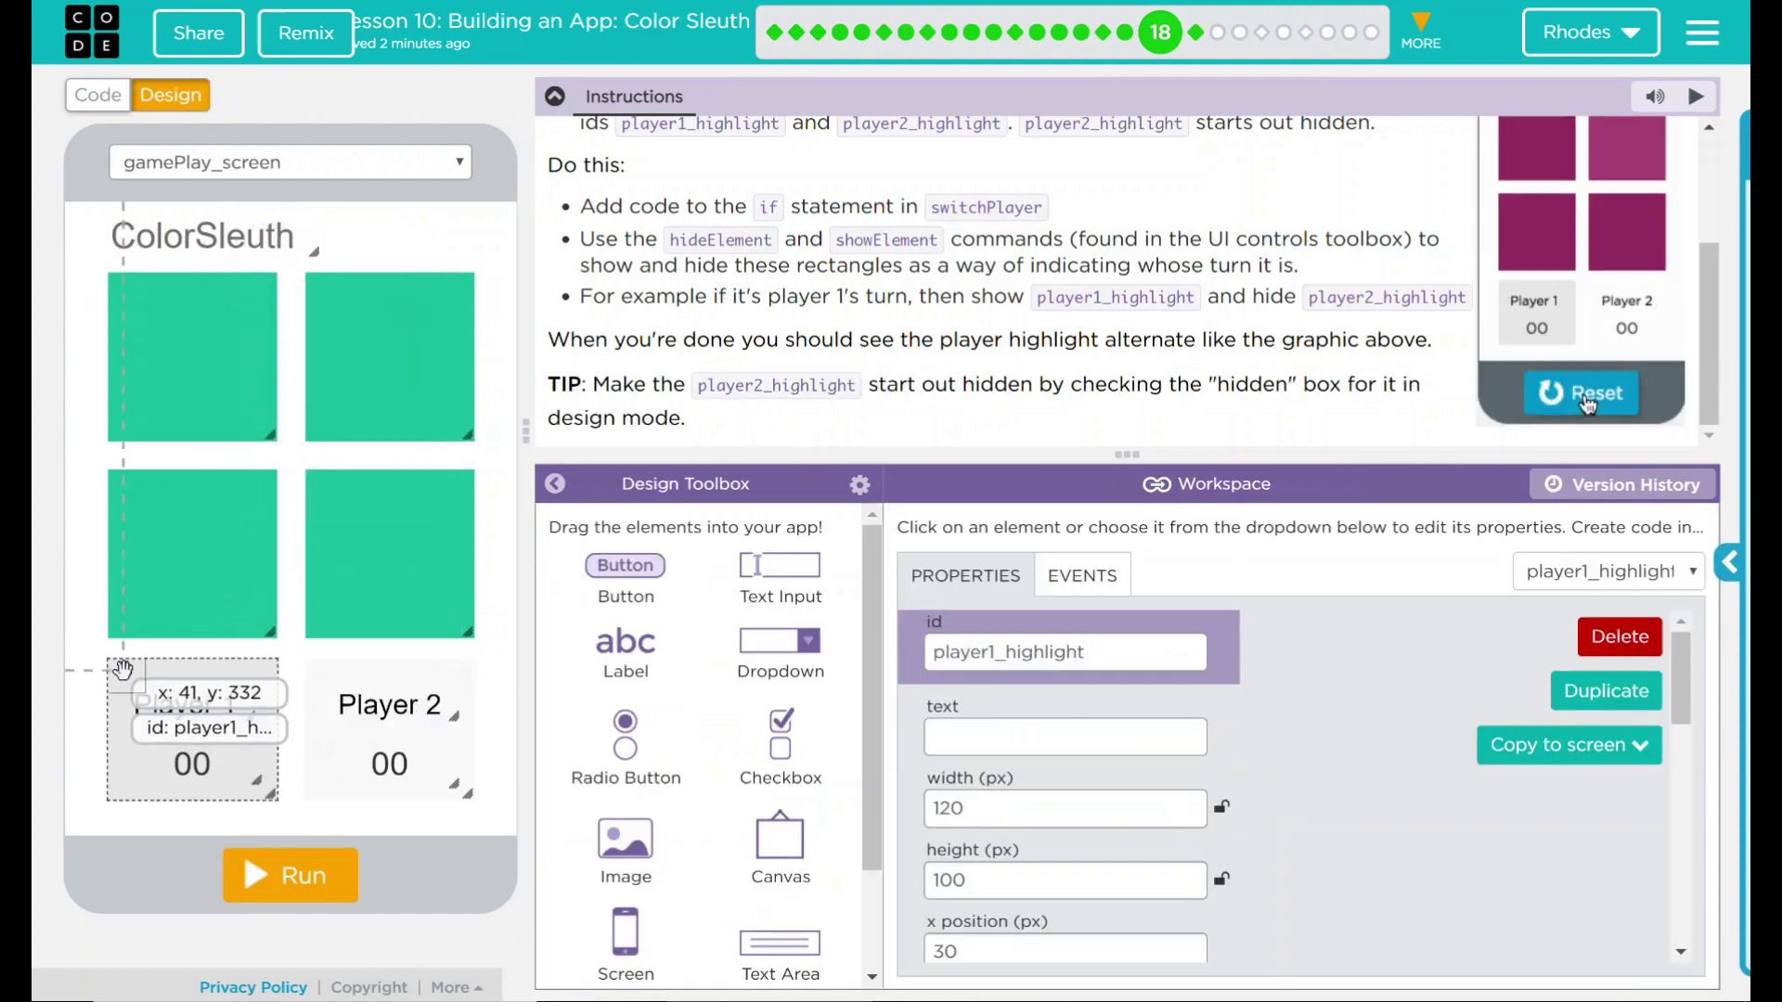
left_click(1582, 394)
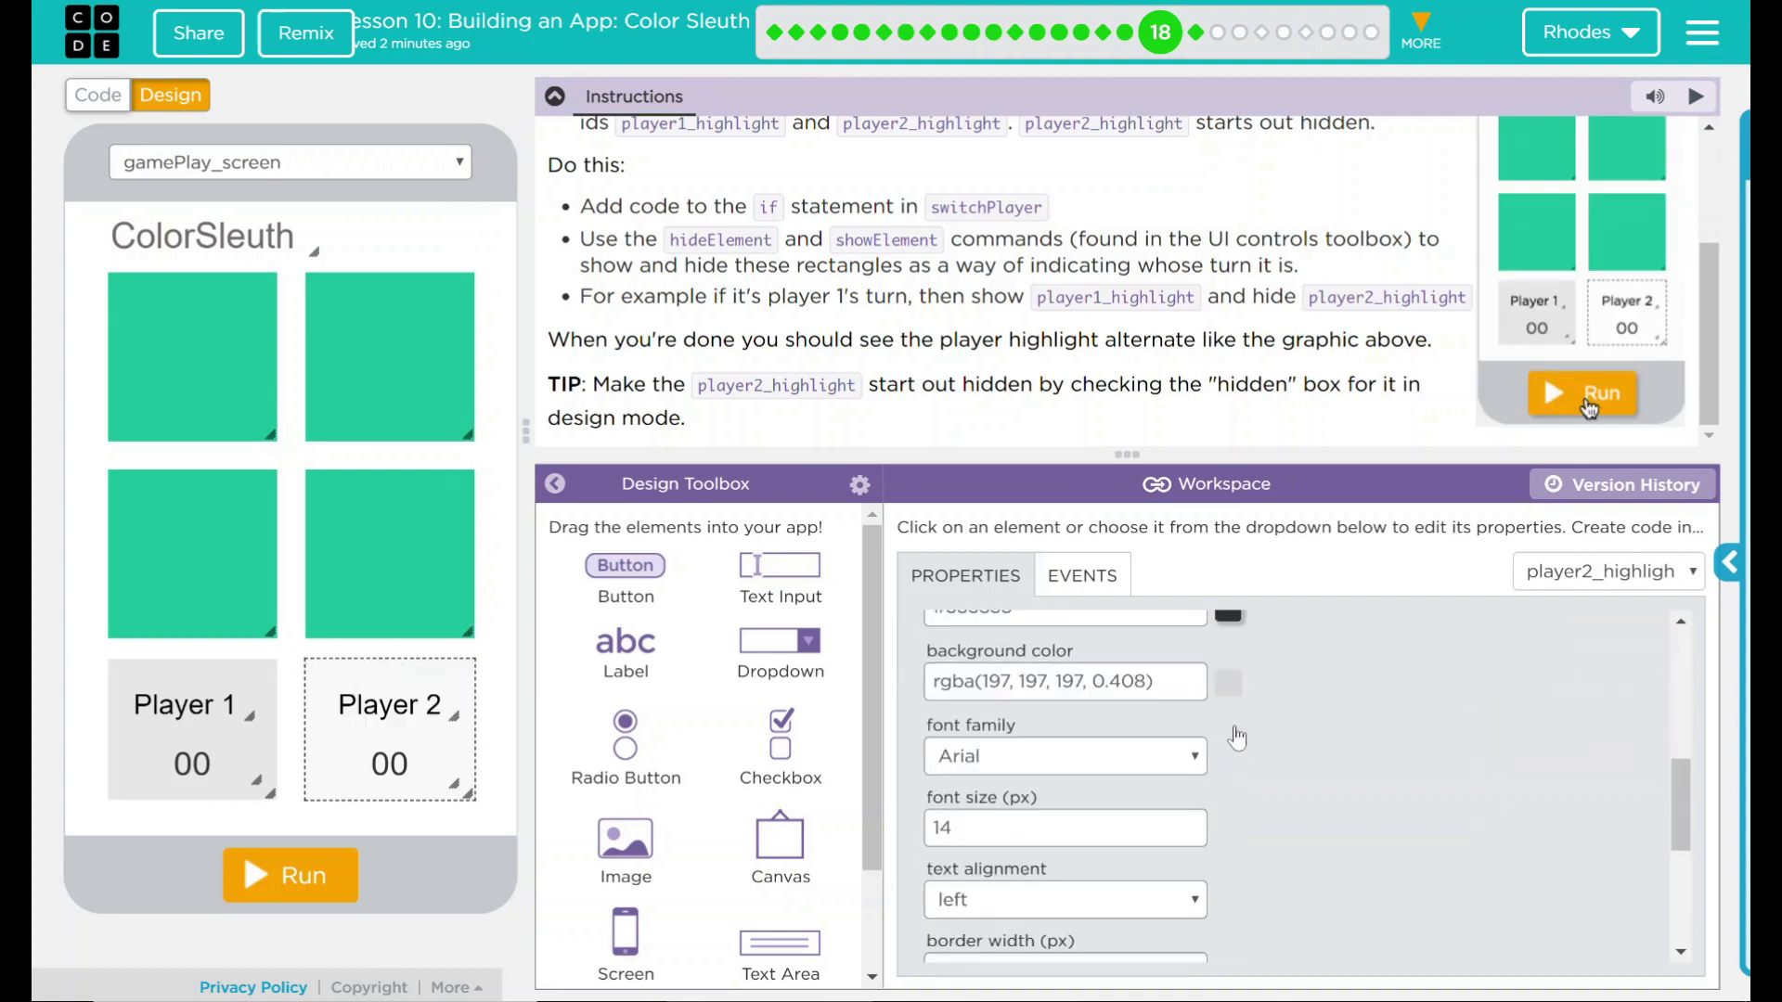
left_click(1581, 393)
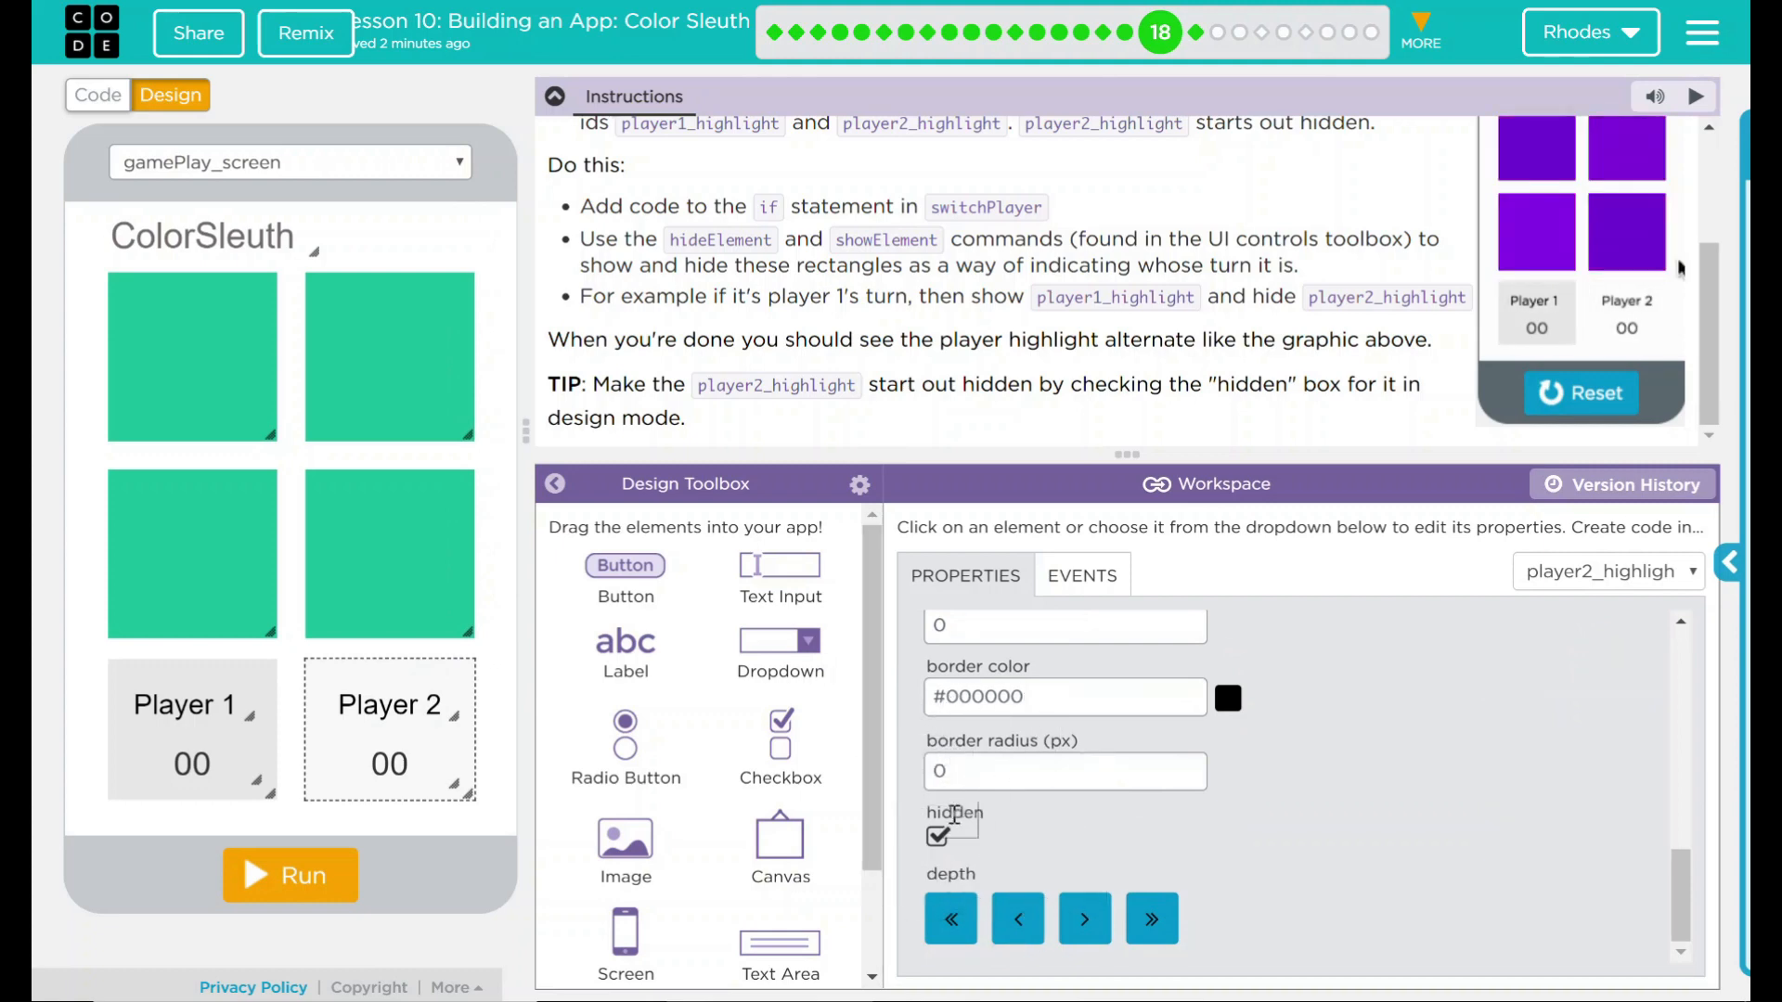
left_click(1581, 393)
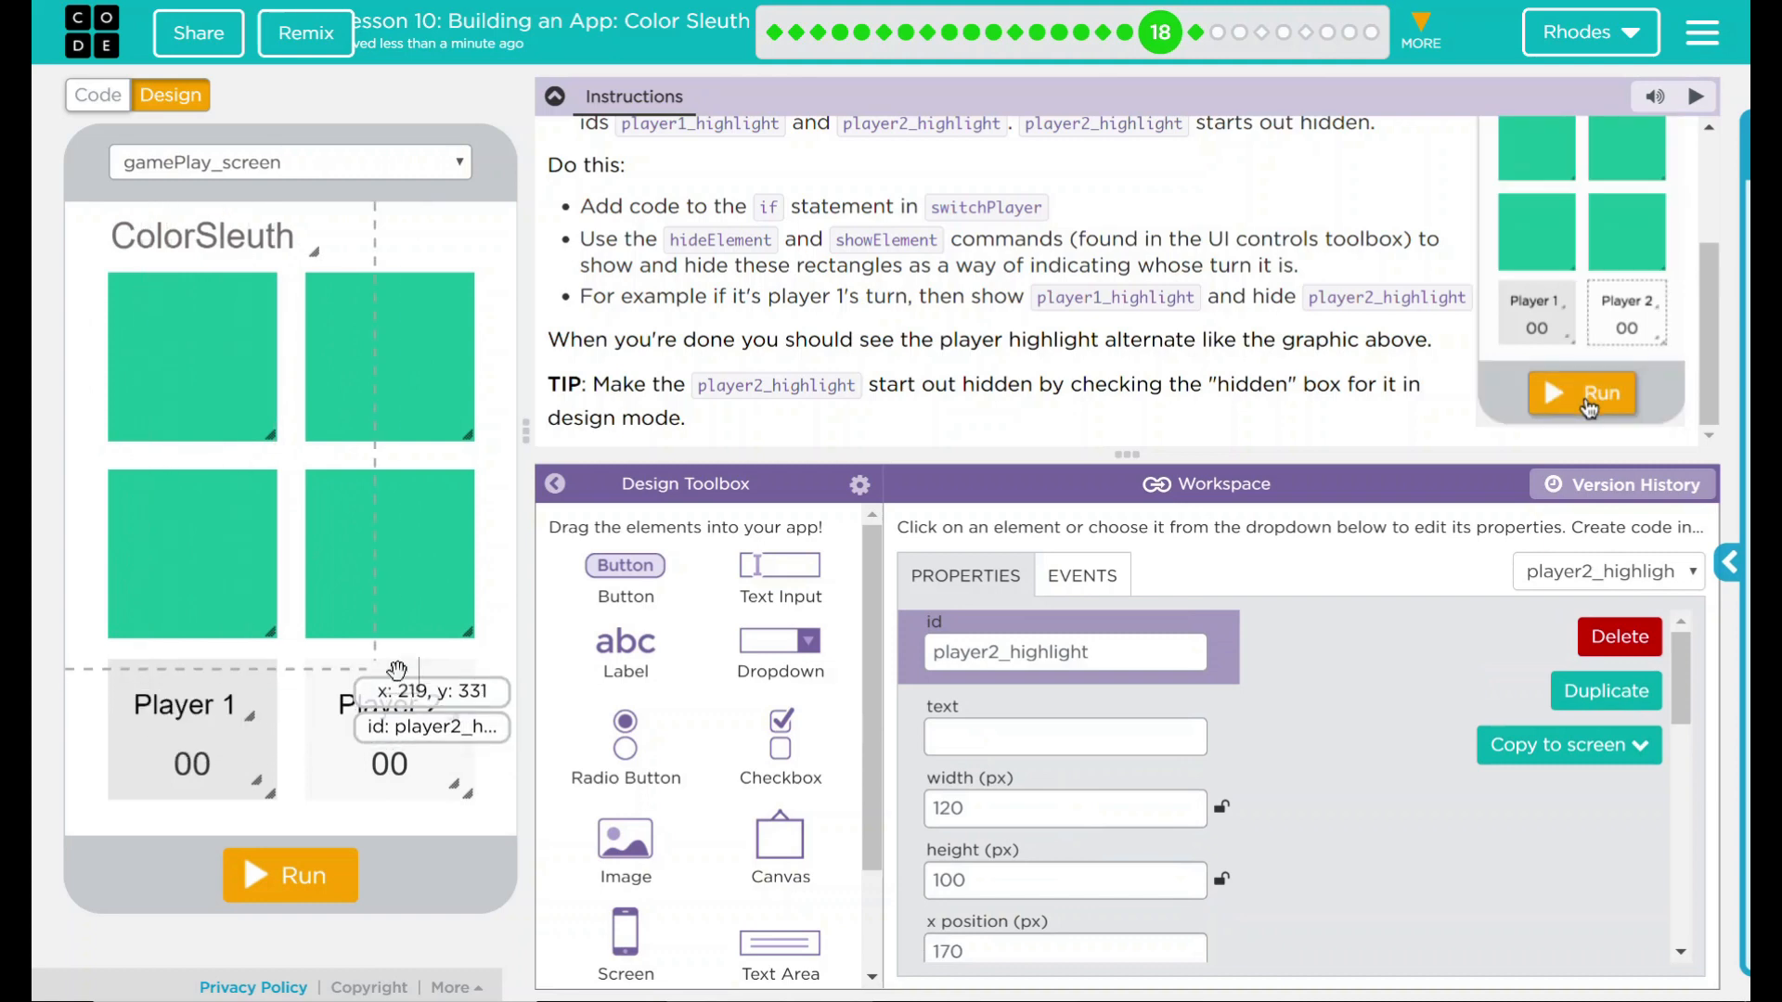
left_click(1579, 393)
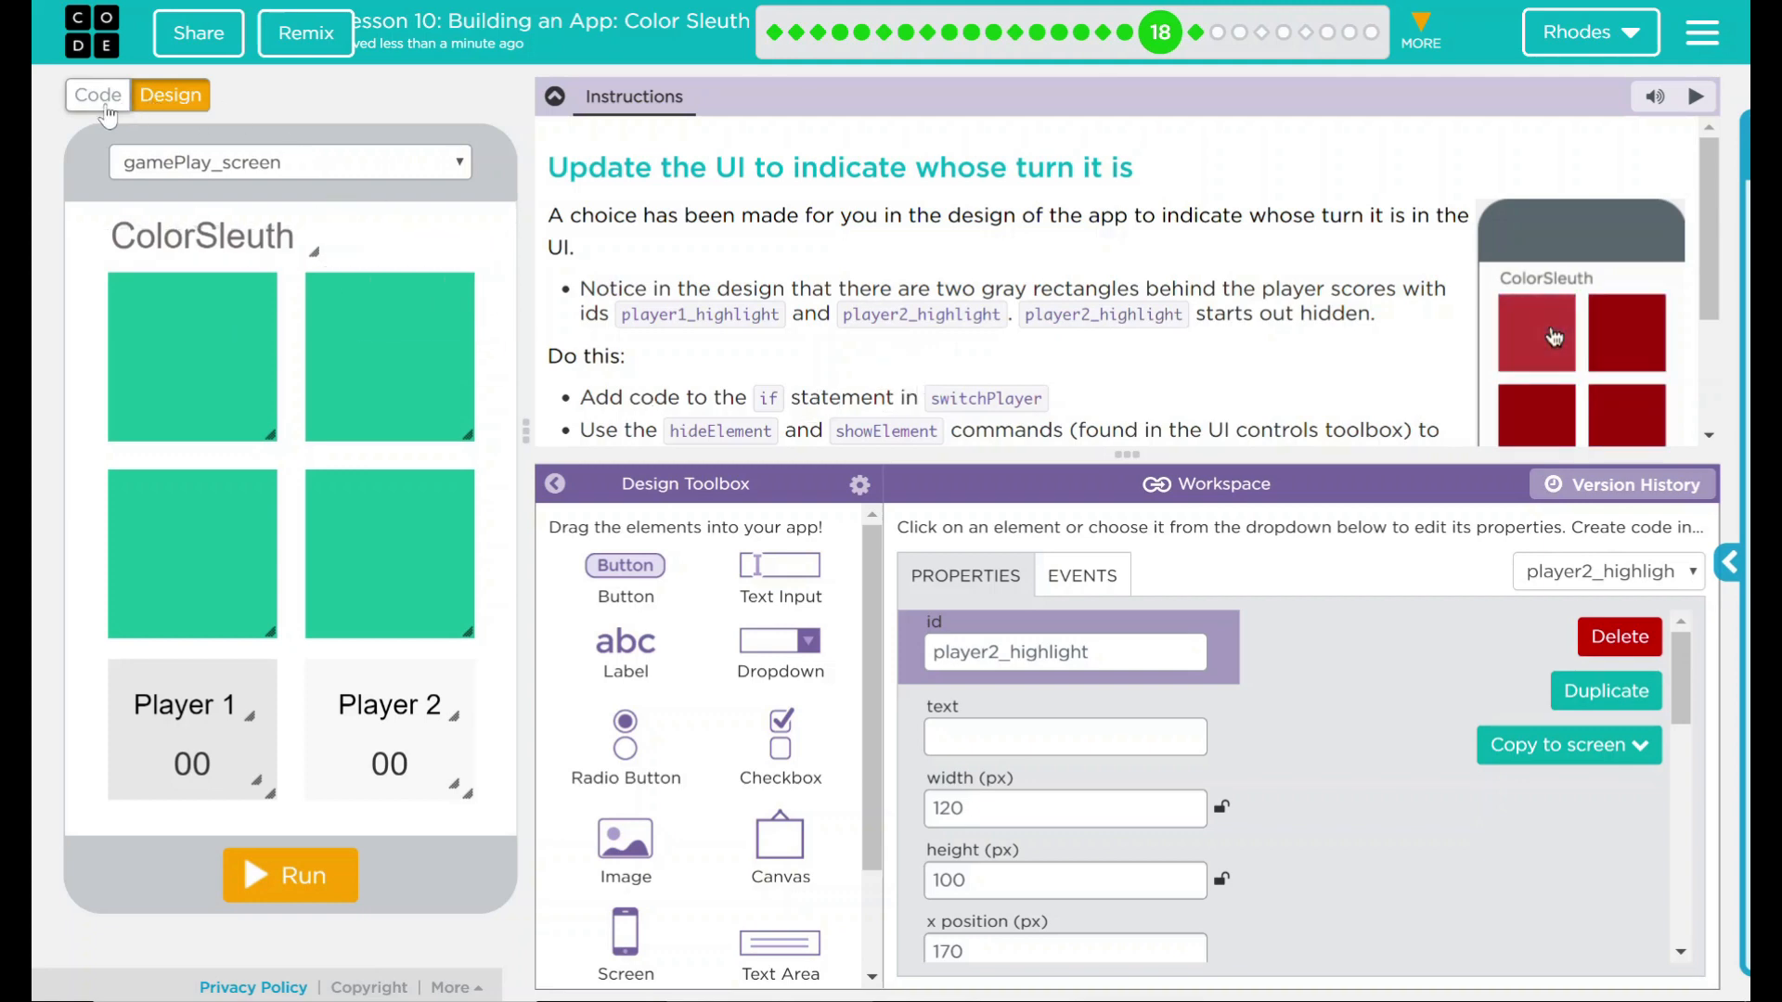
Return to the code and add a blank line after currentPlayer = 2 in switchPlayer
left_click(93, 93)
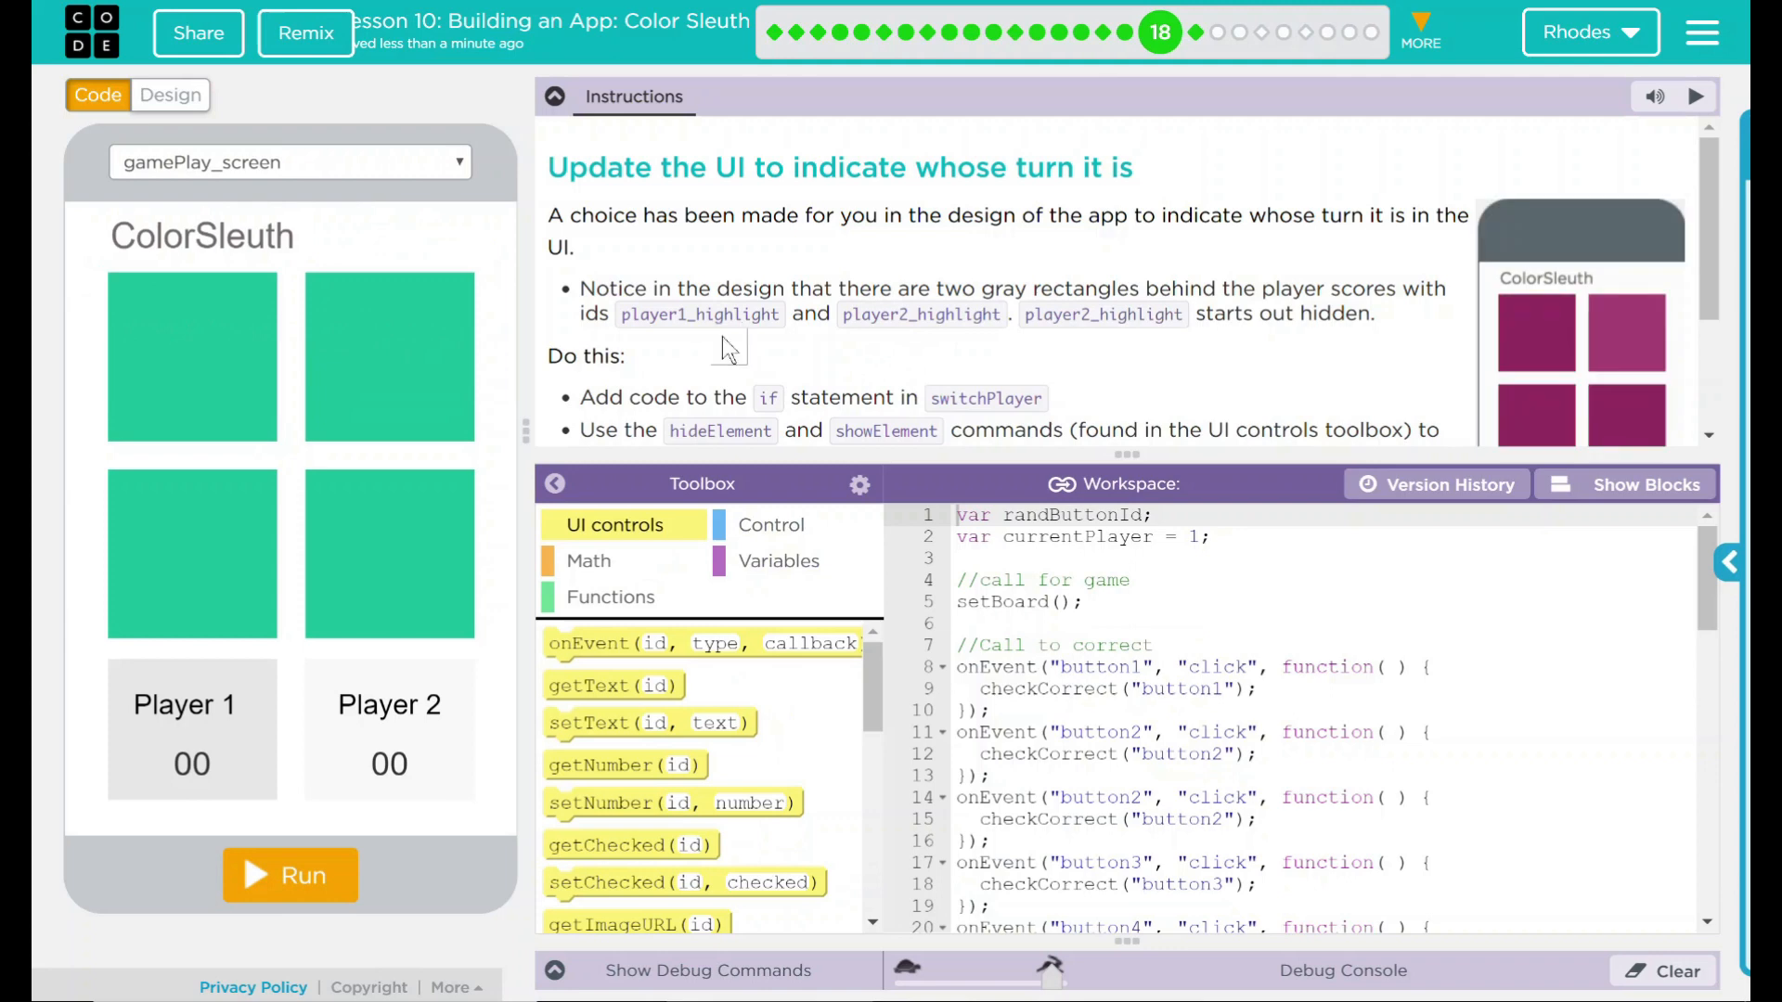
mouse_move(1551, 335)
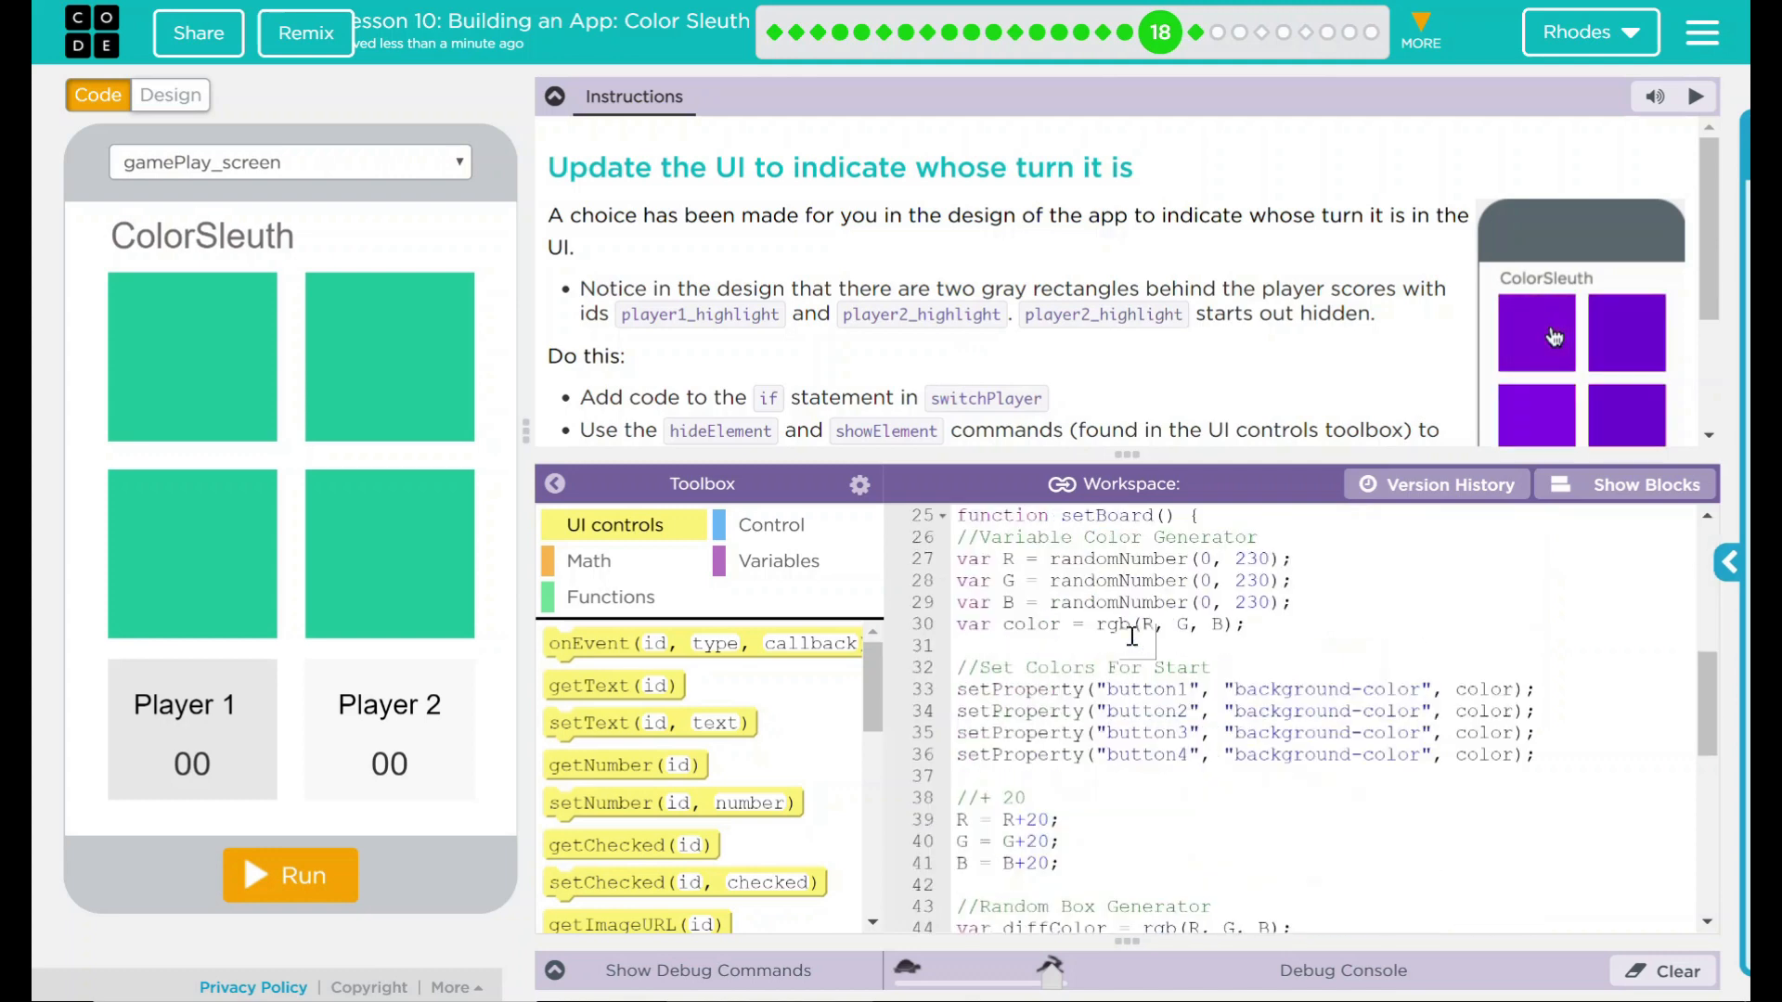
scroll("down", 3)
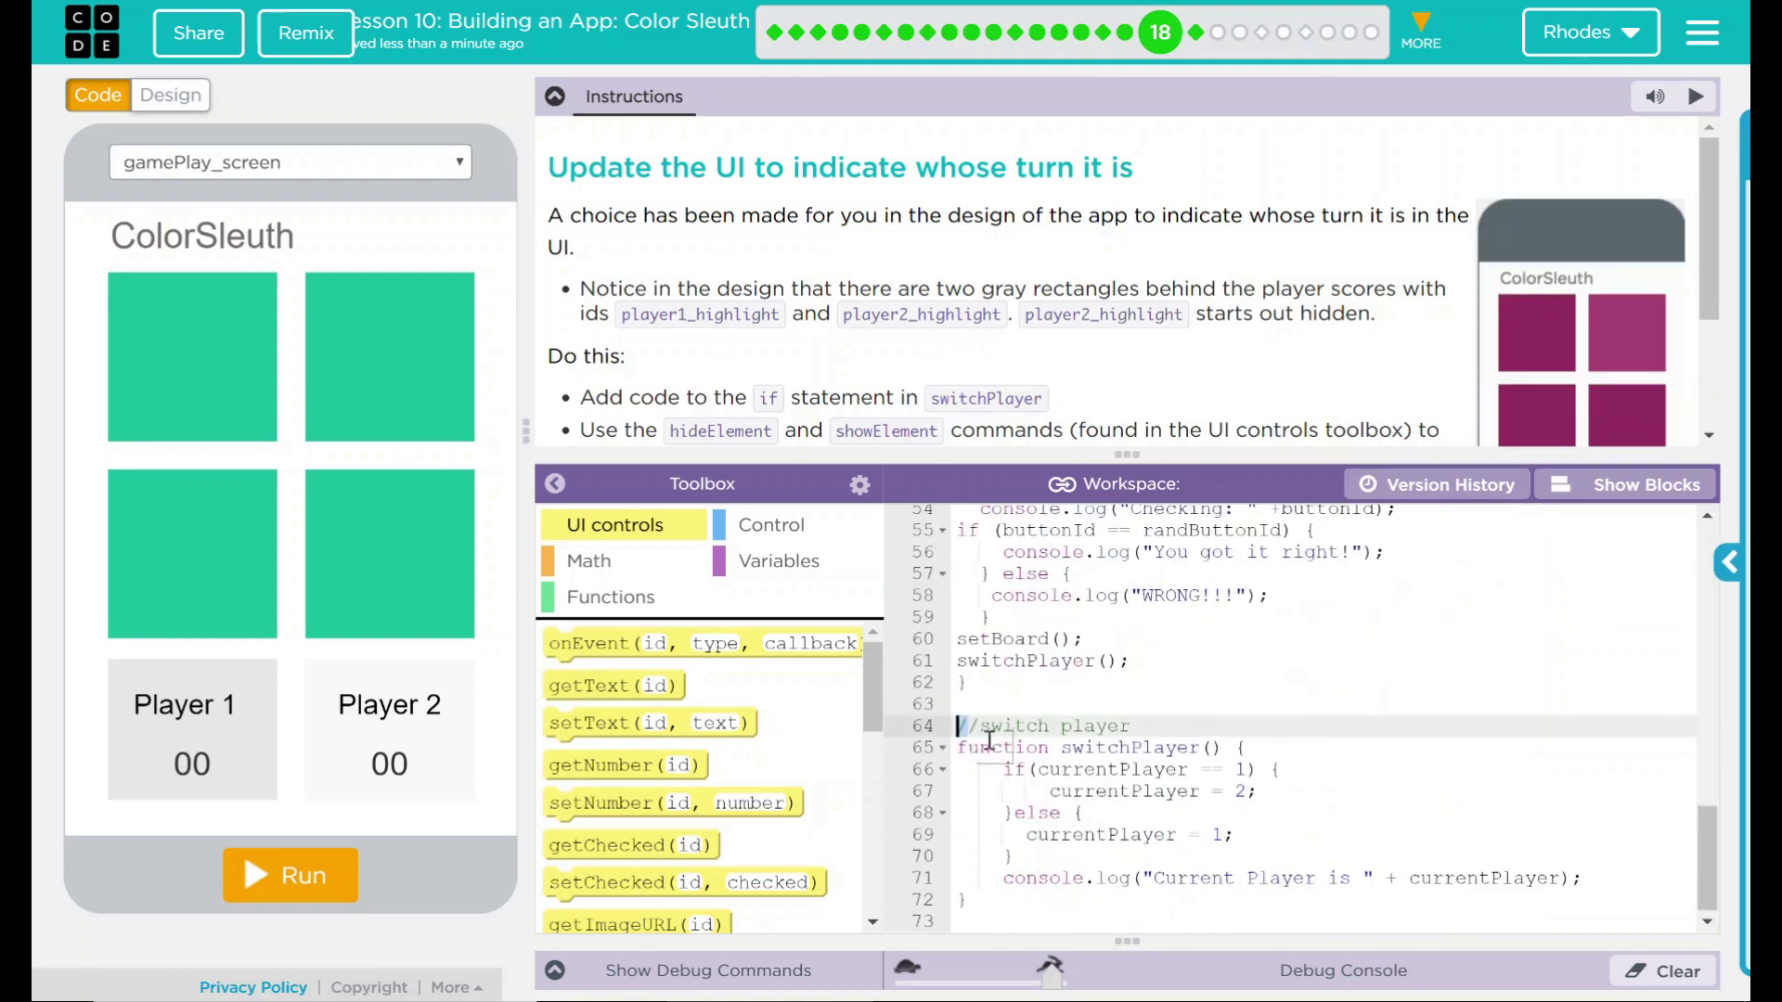
left_click_drag(957, 726, 965, 900)
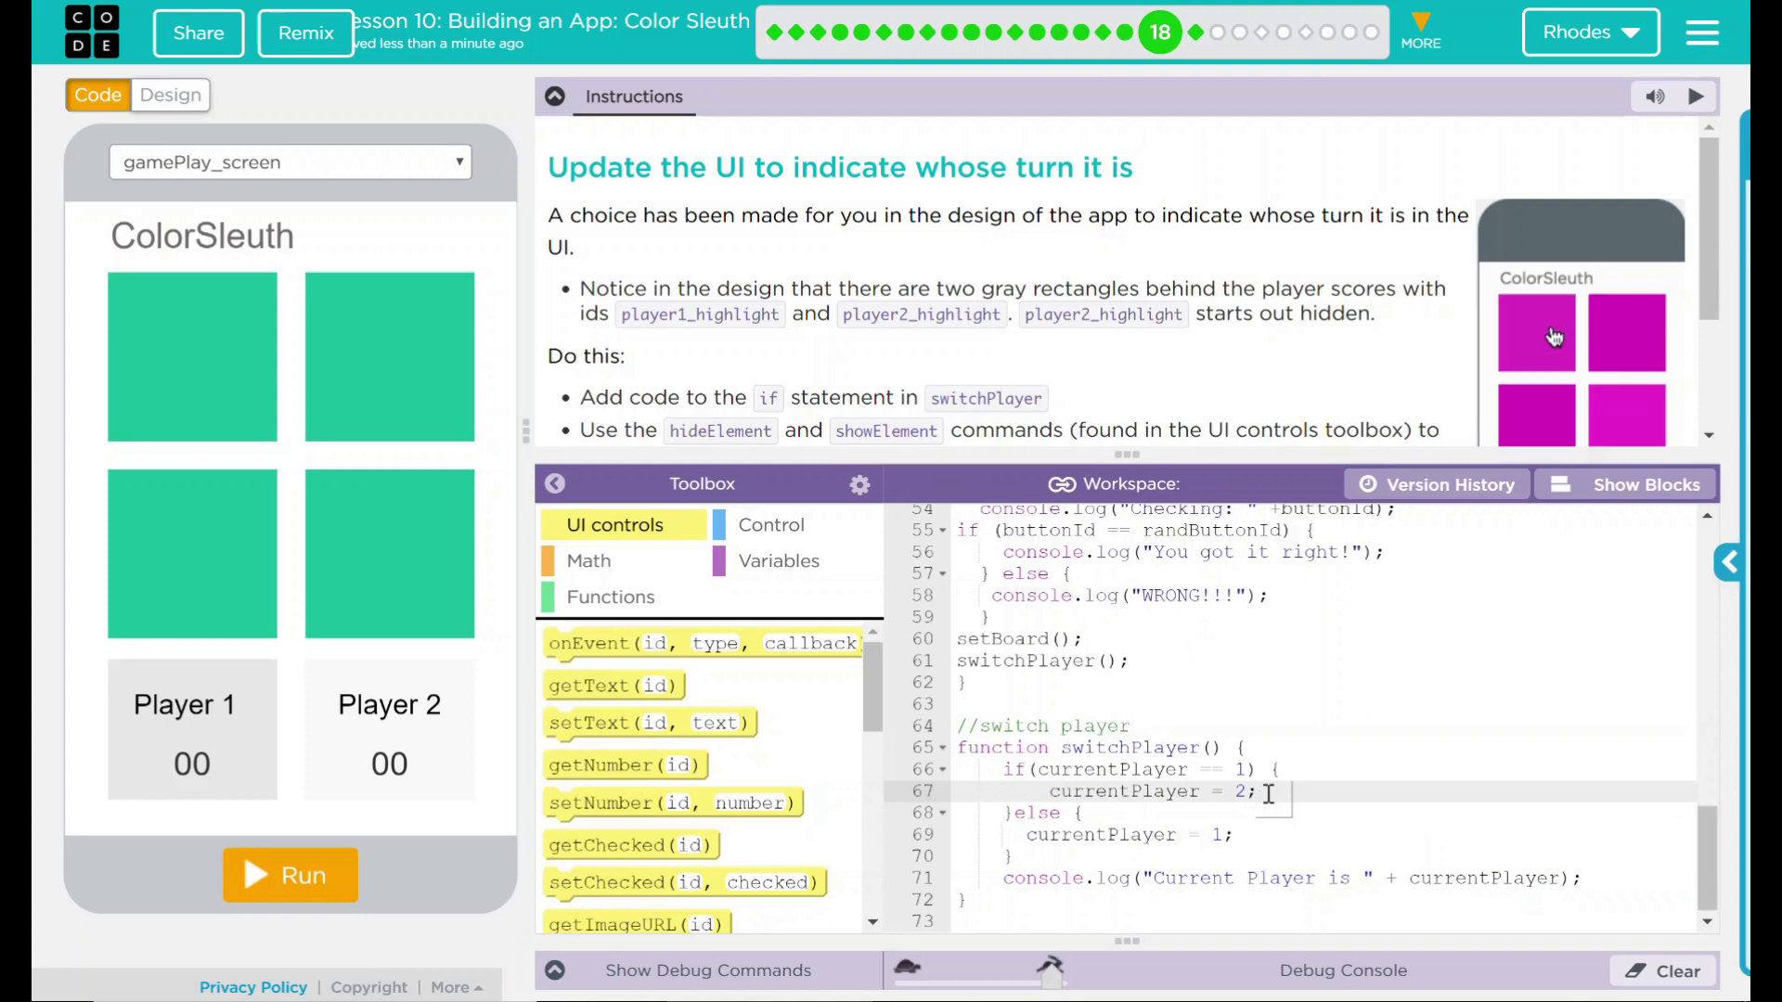
mouse_move(1552, 336)
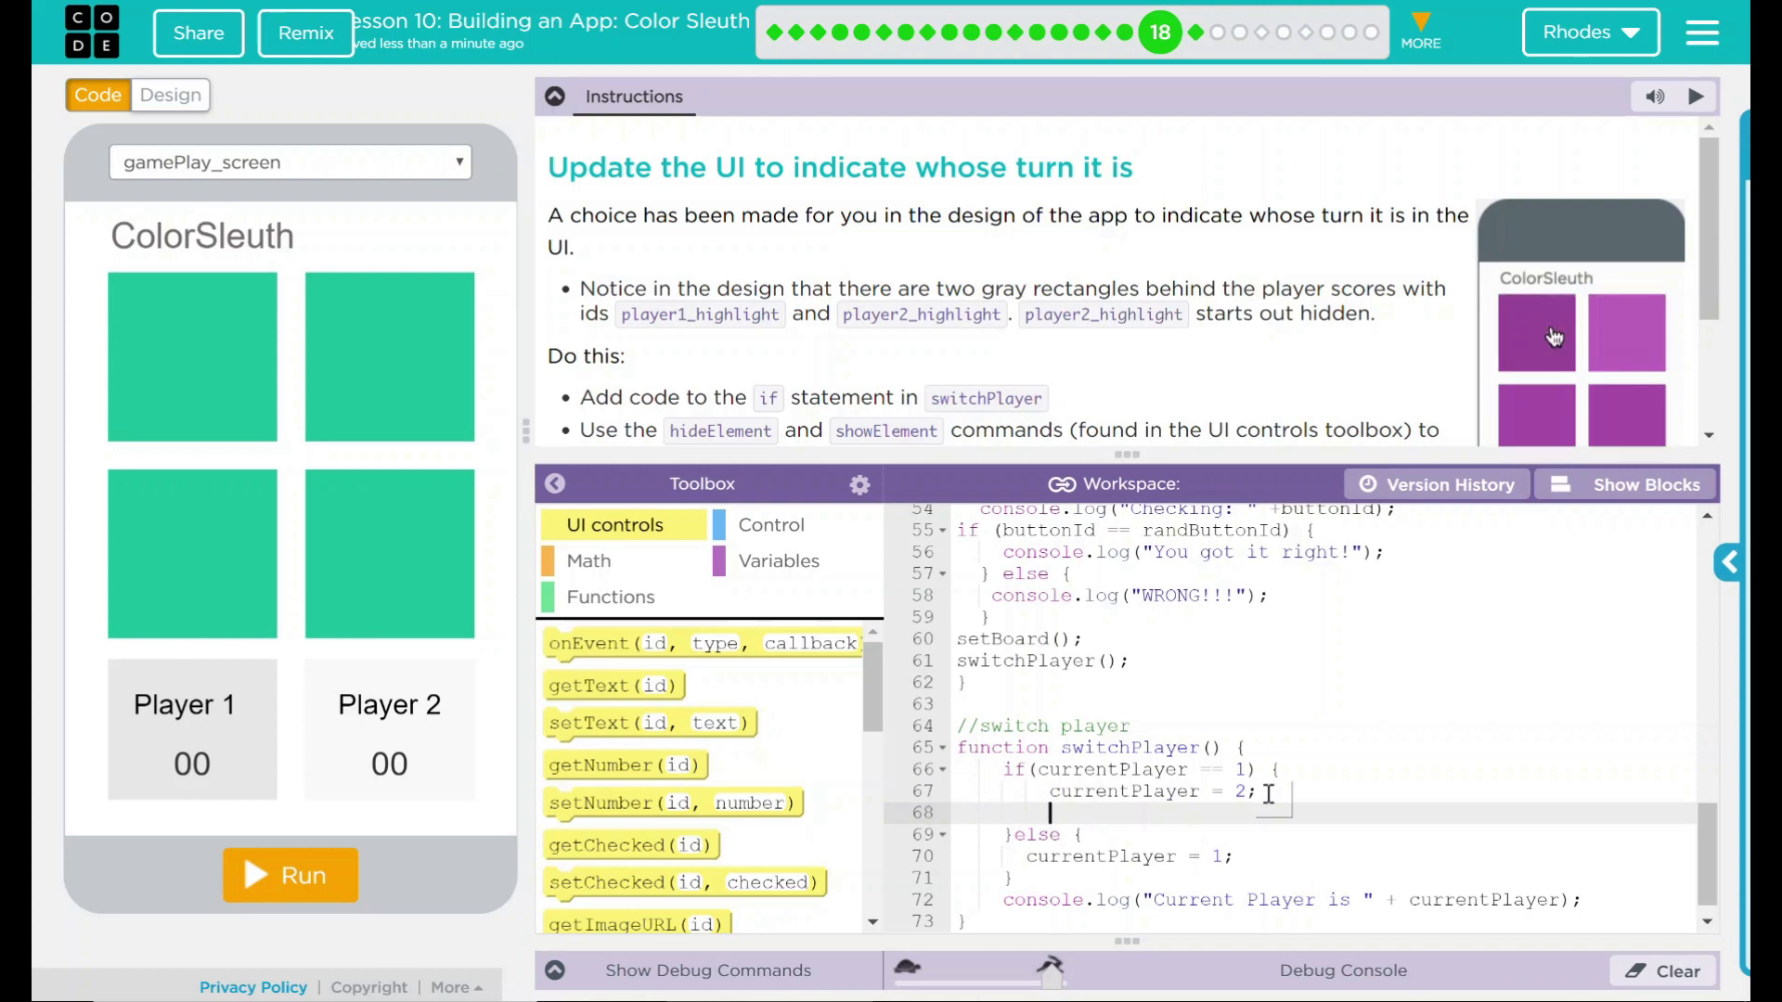
scroll("down", 3)
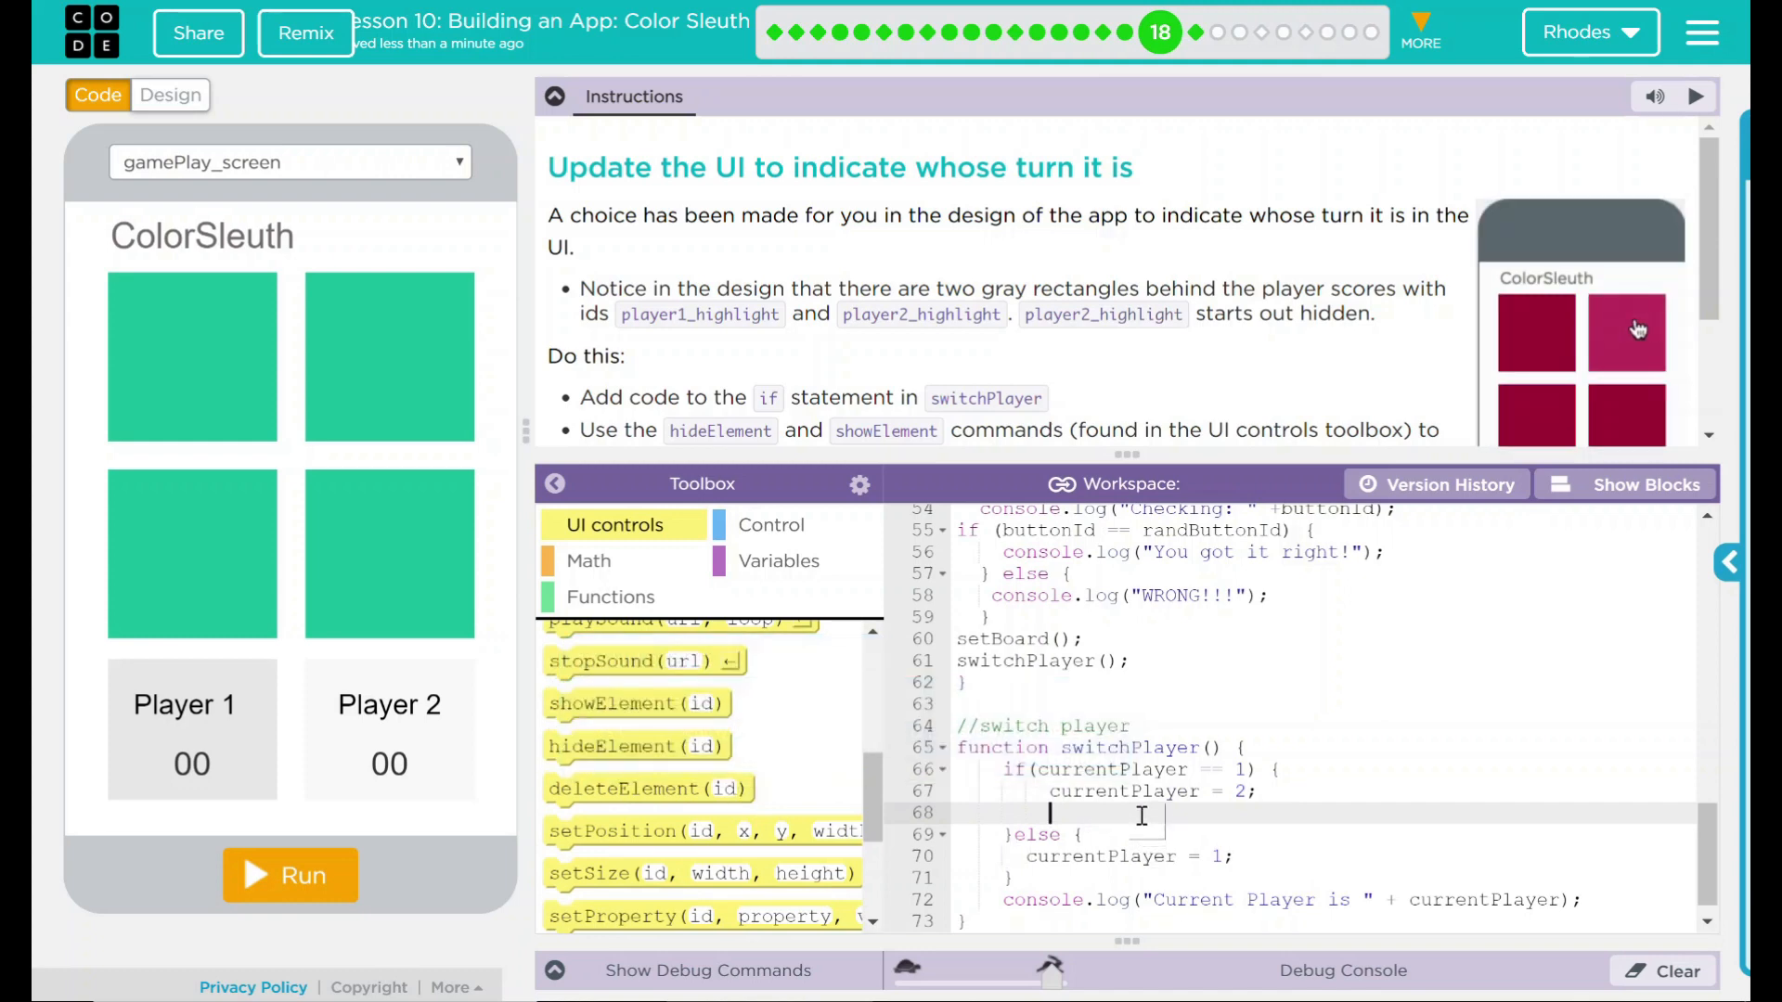
Add showElement("player1_highlight") in the if branch, confirming the id in Design mode
type("showElement(")
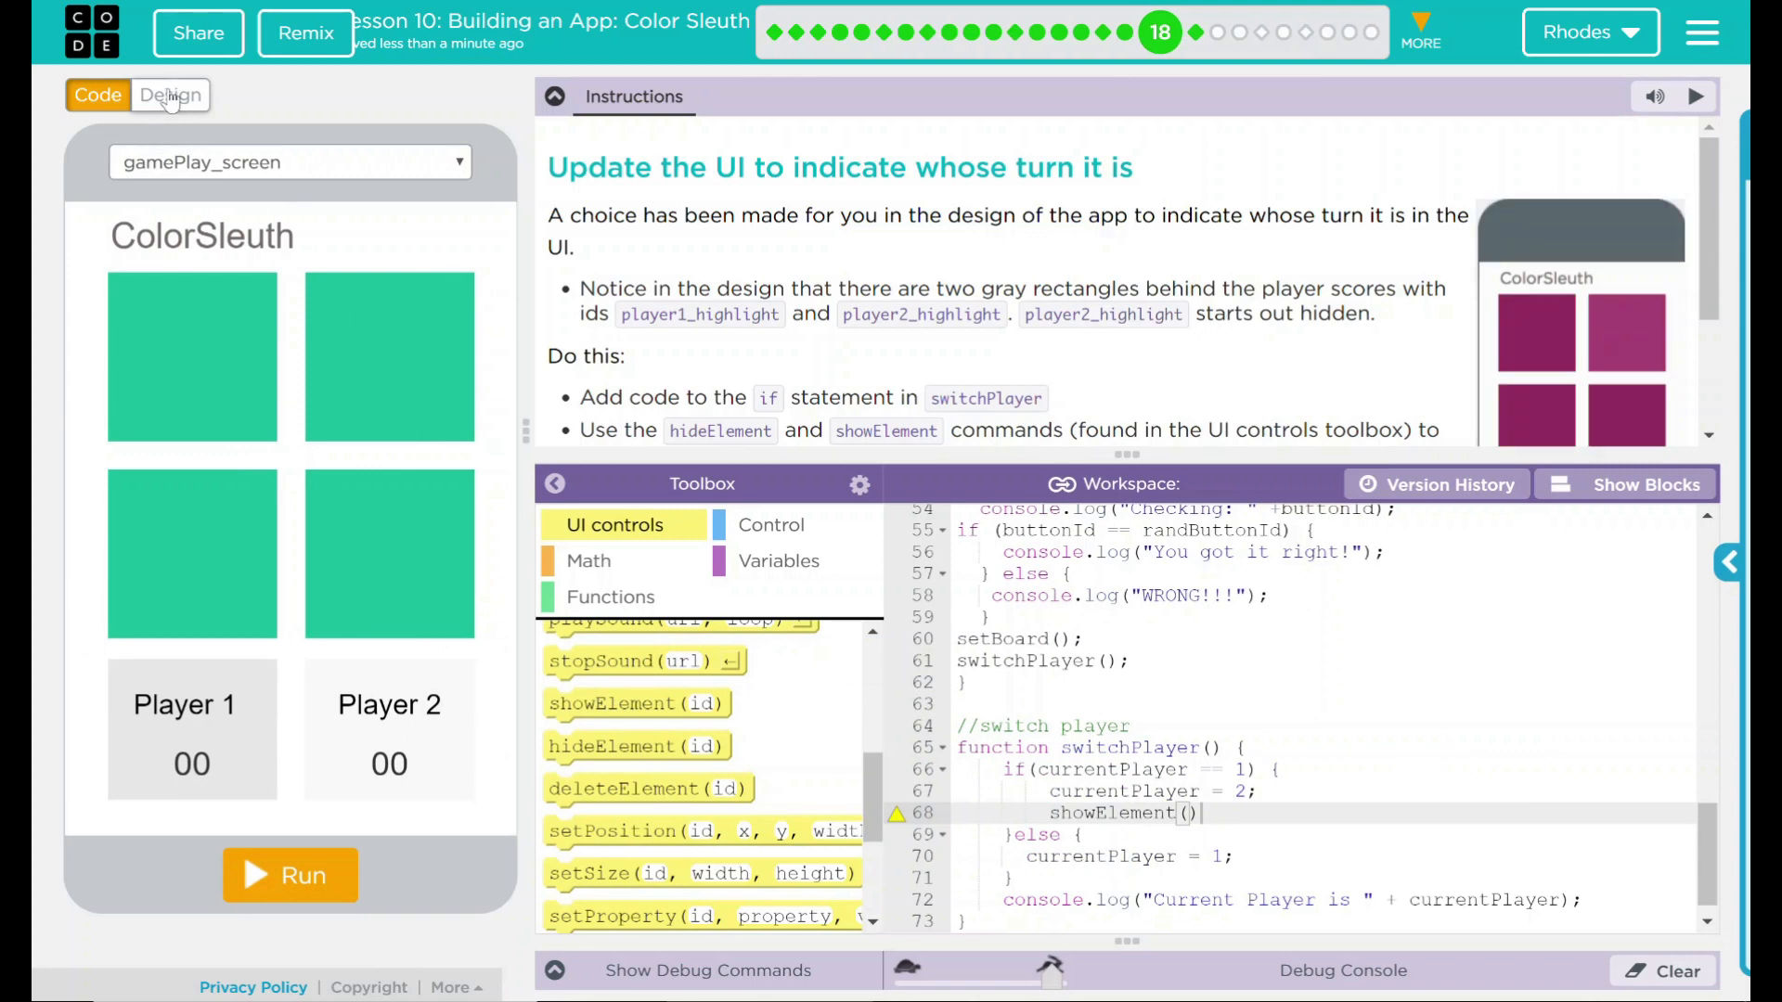
left_click(168, 93)
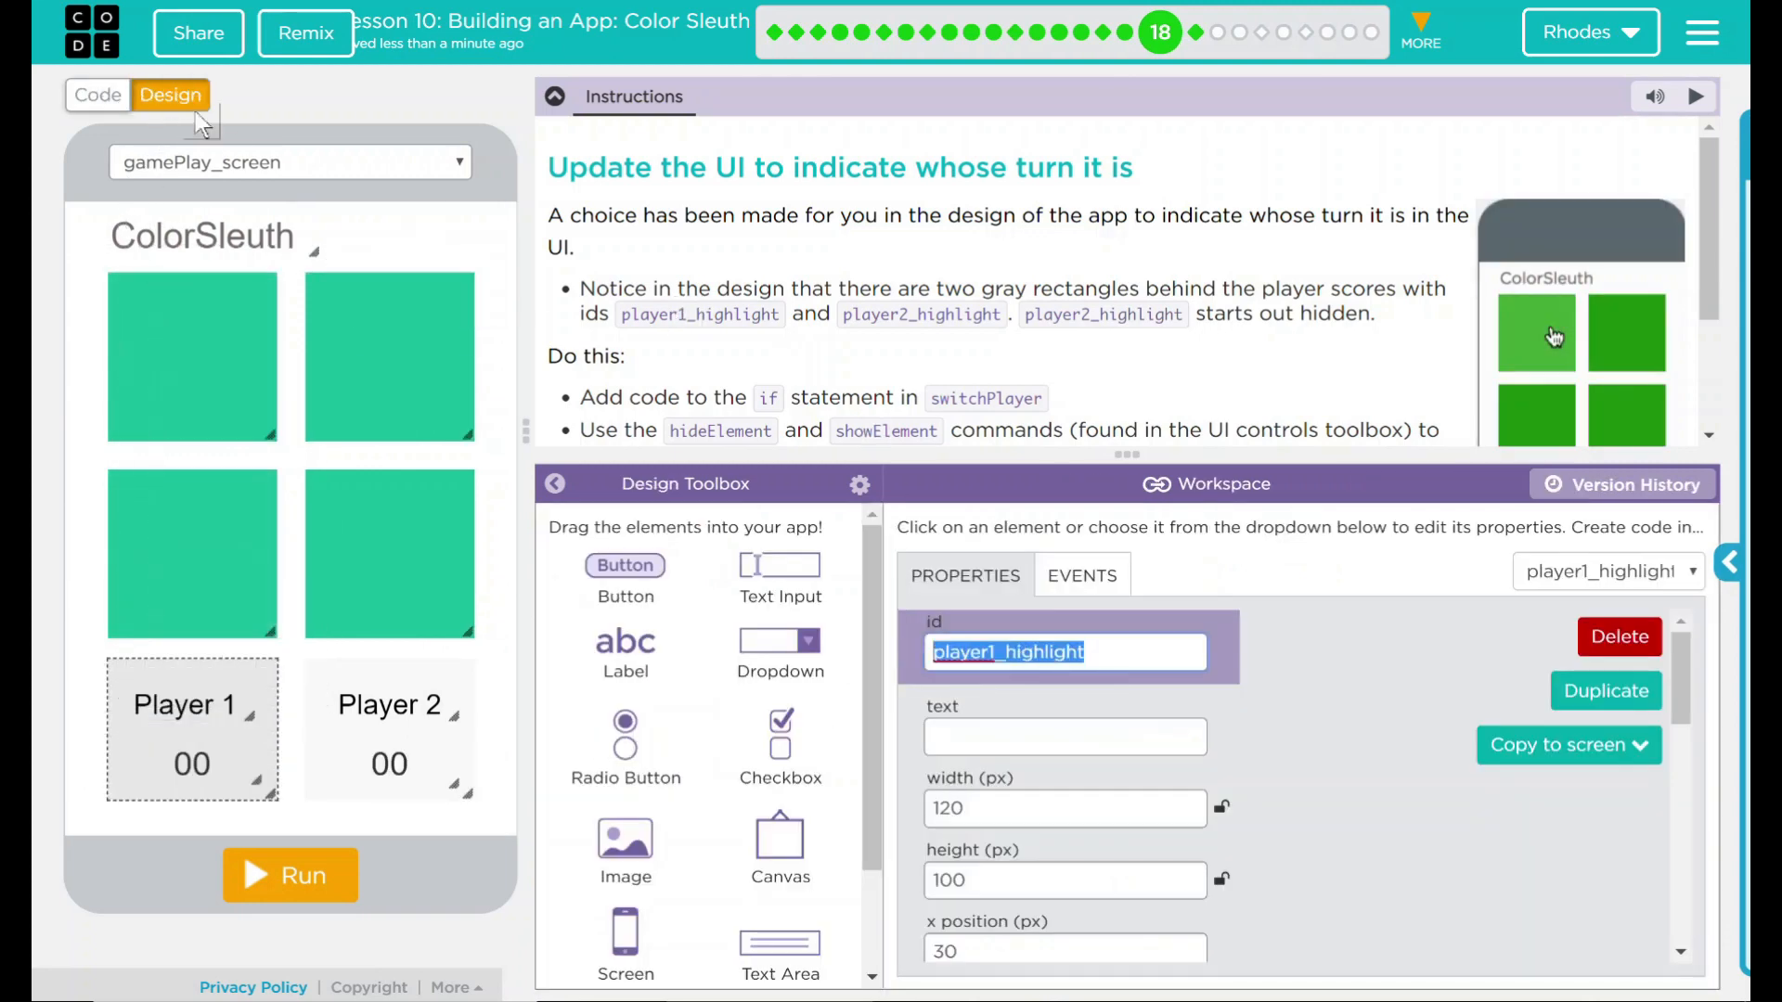
left_click(98, 95)
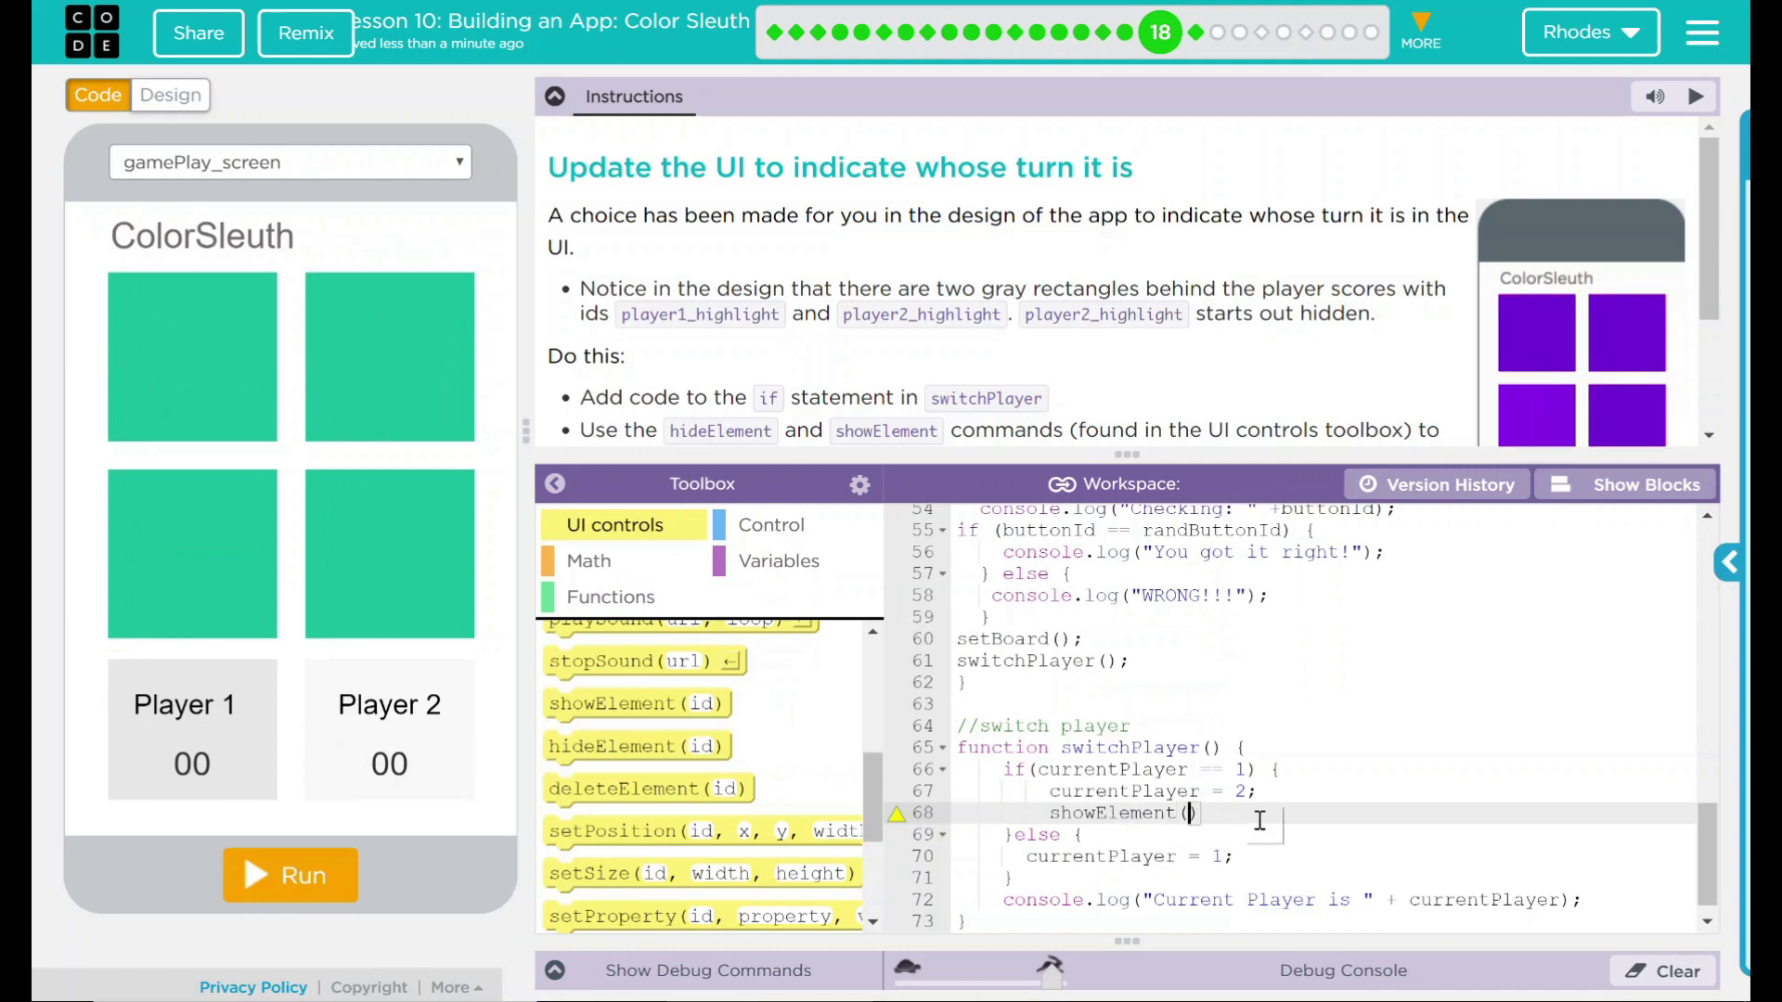
type("player1_highlight")
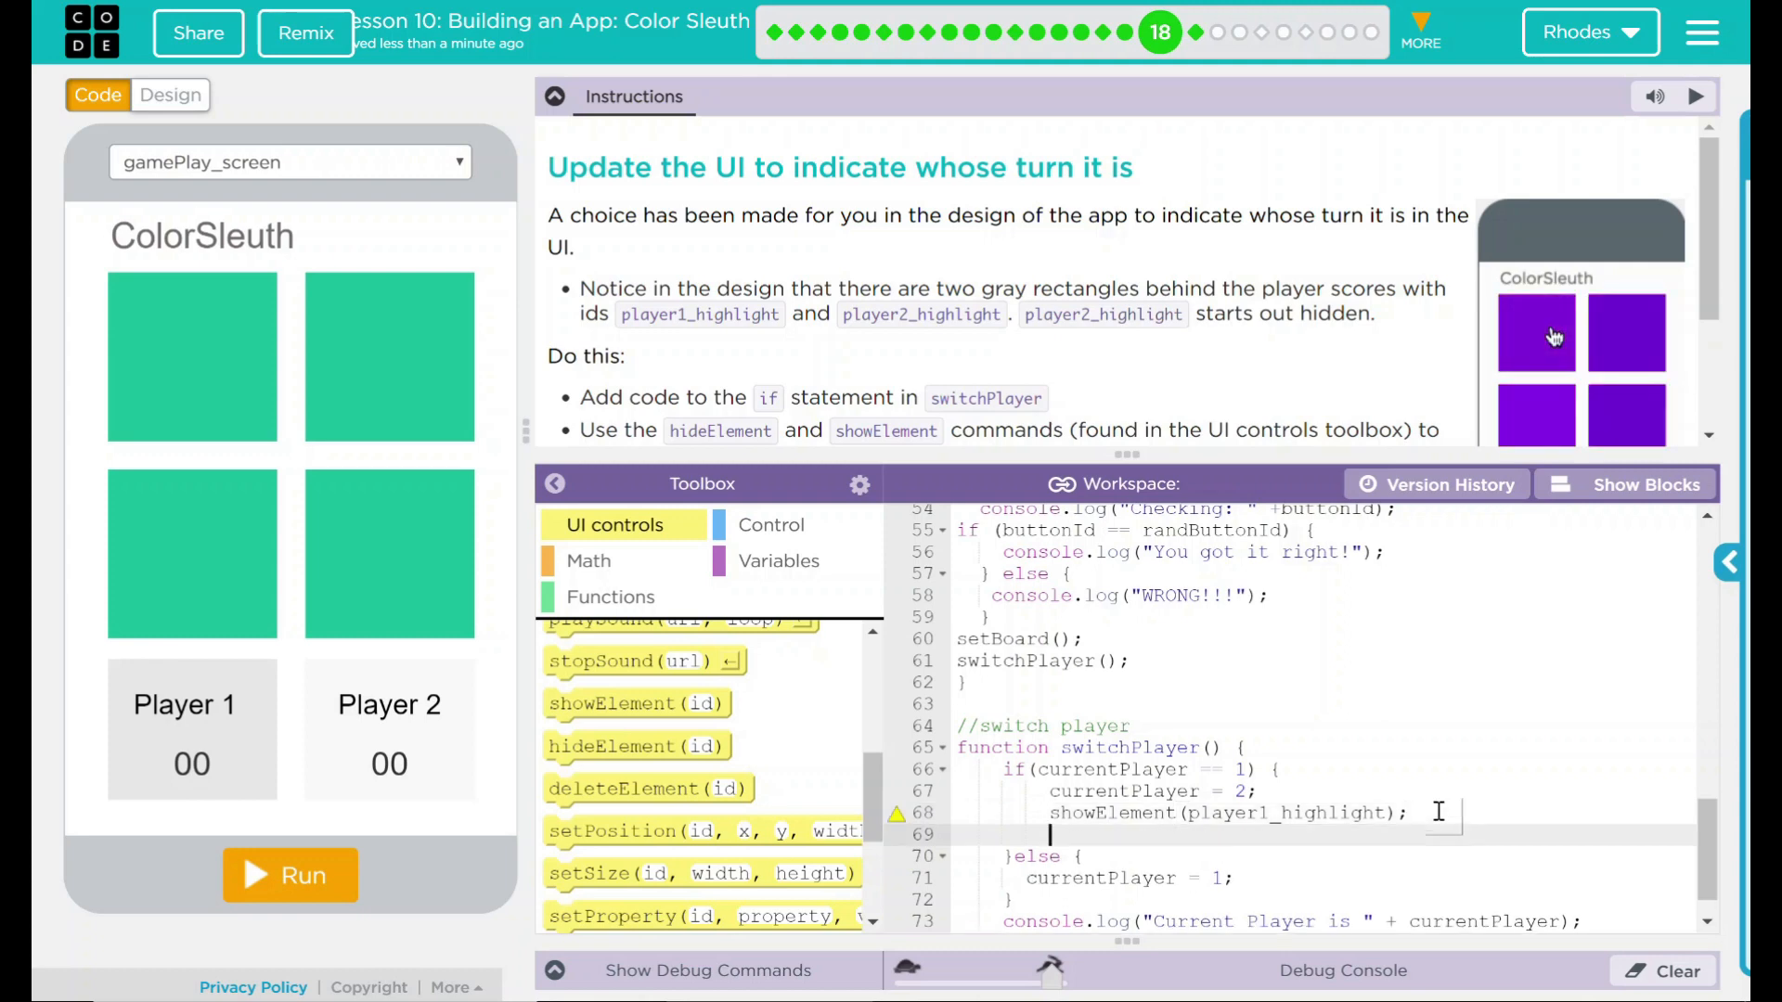
Add hideElement("player2_highlight") below it in the if branch
type("hid")
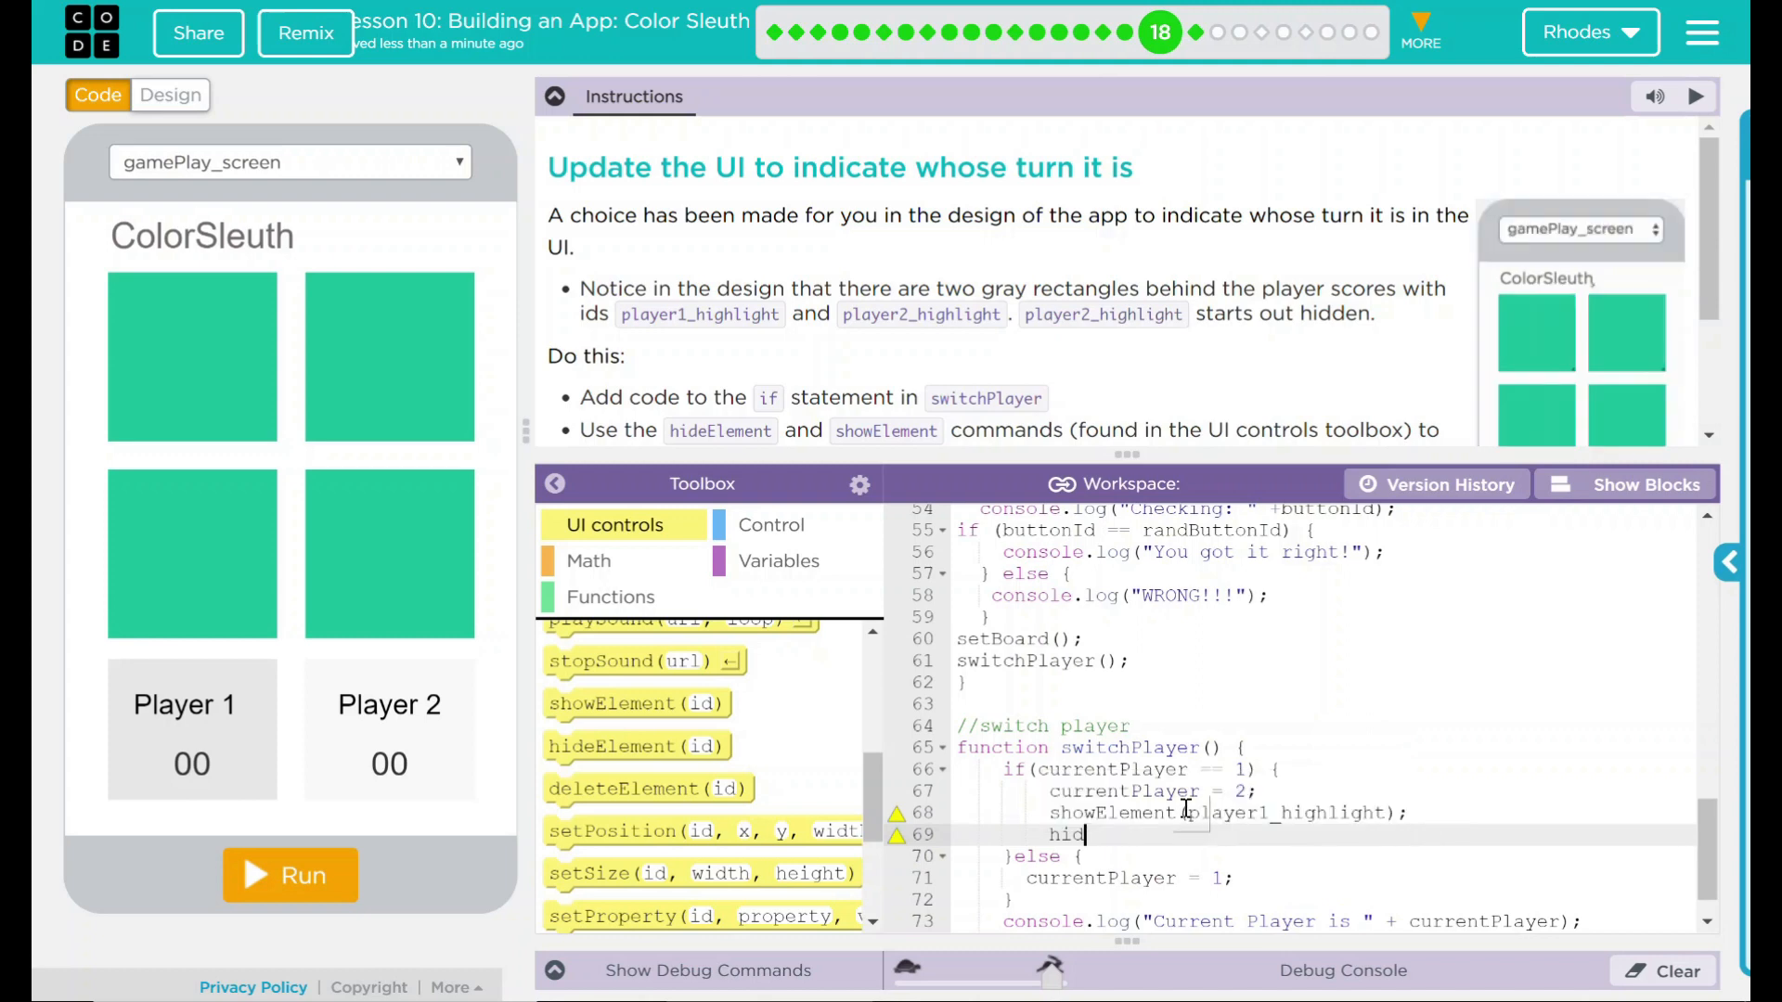
type("hideElement (")
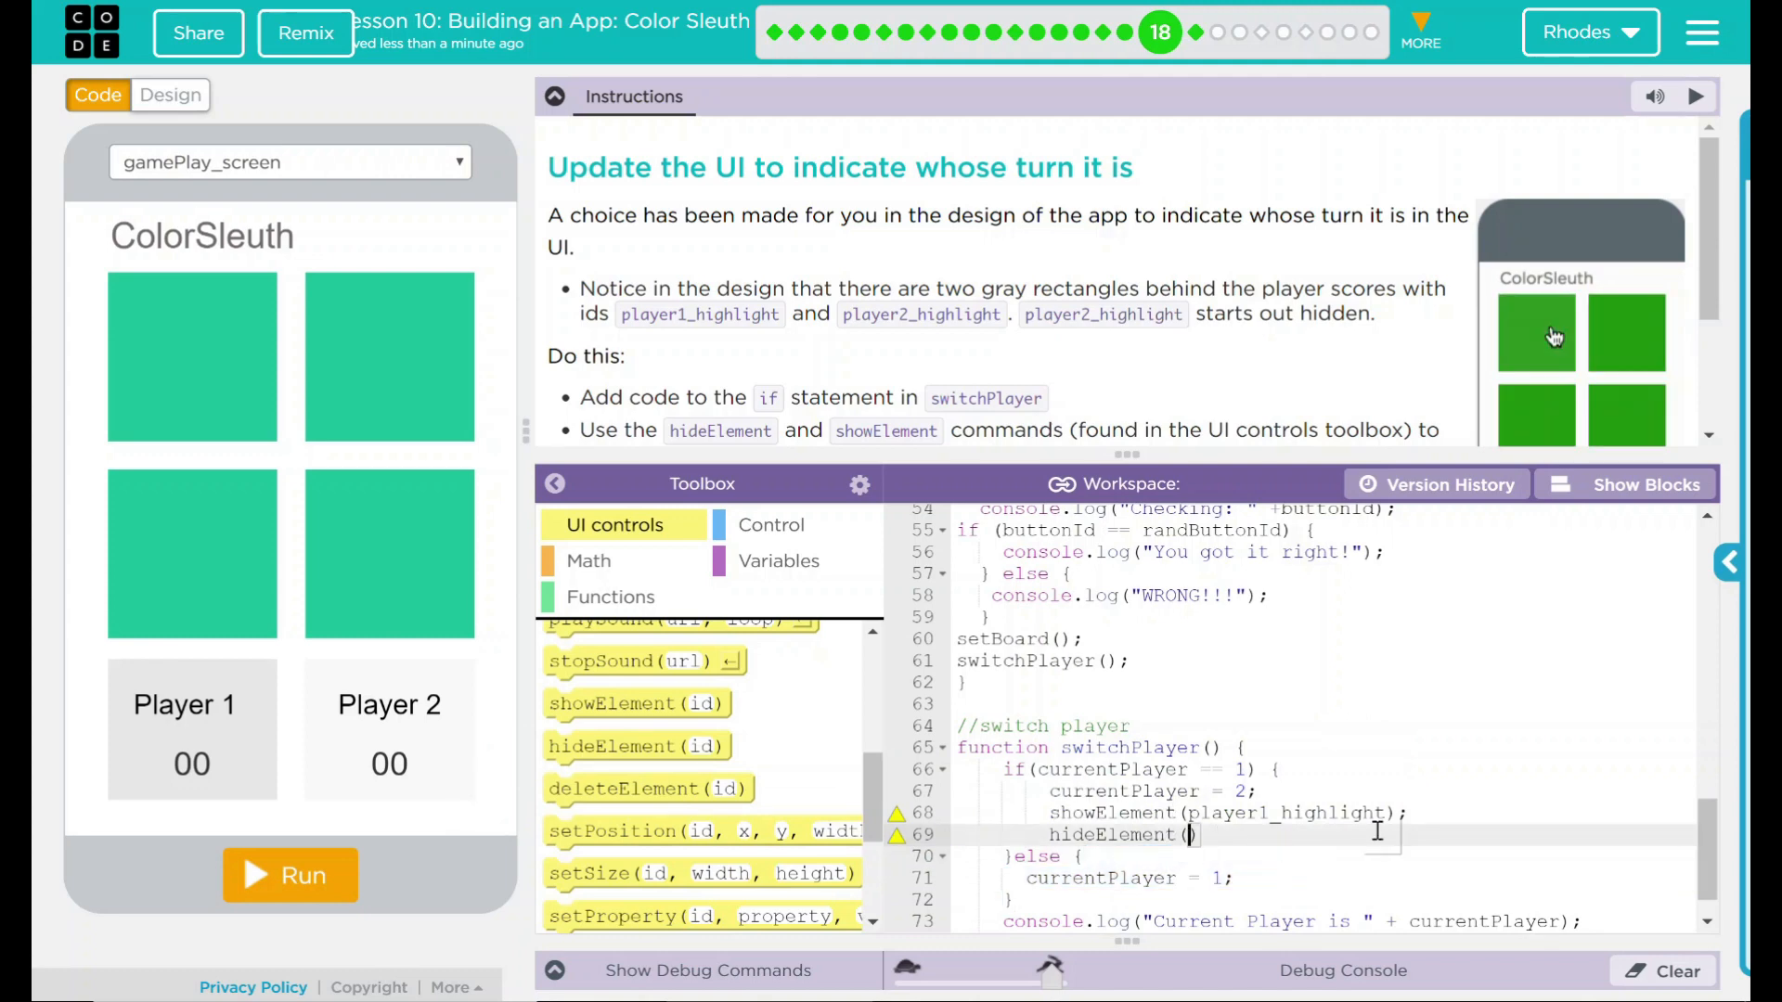
type("player1_highlight\"")
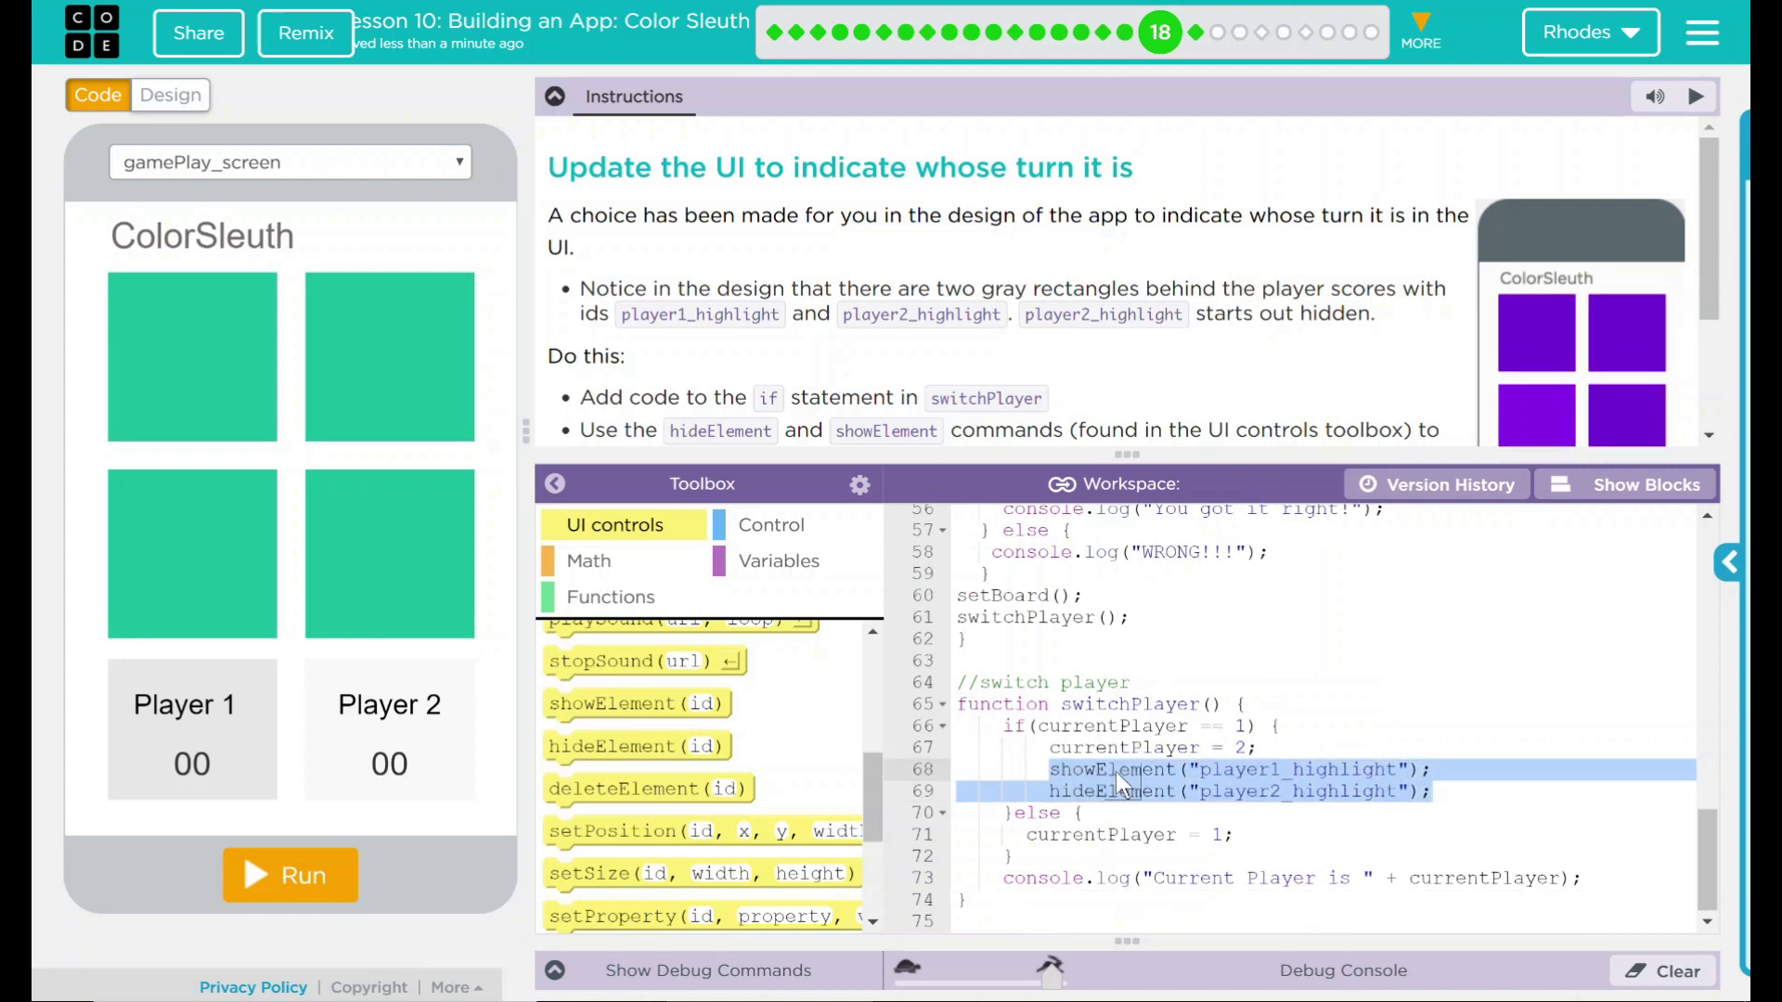
Copy the lines into the else branch, showing player2_highlight and hiding player1_highlight
left_click(1236, 836)
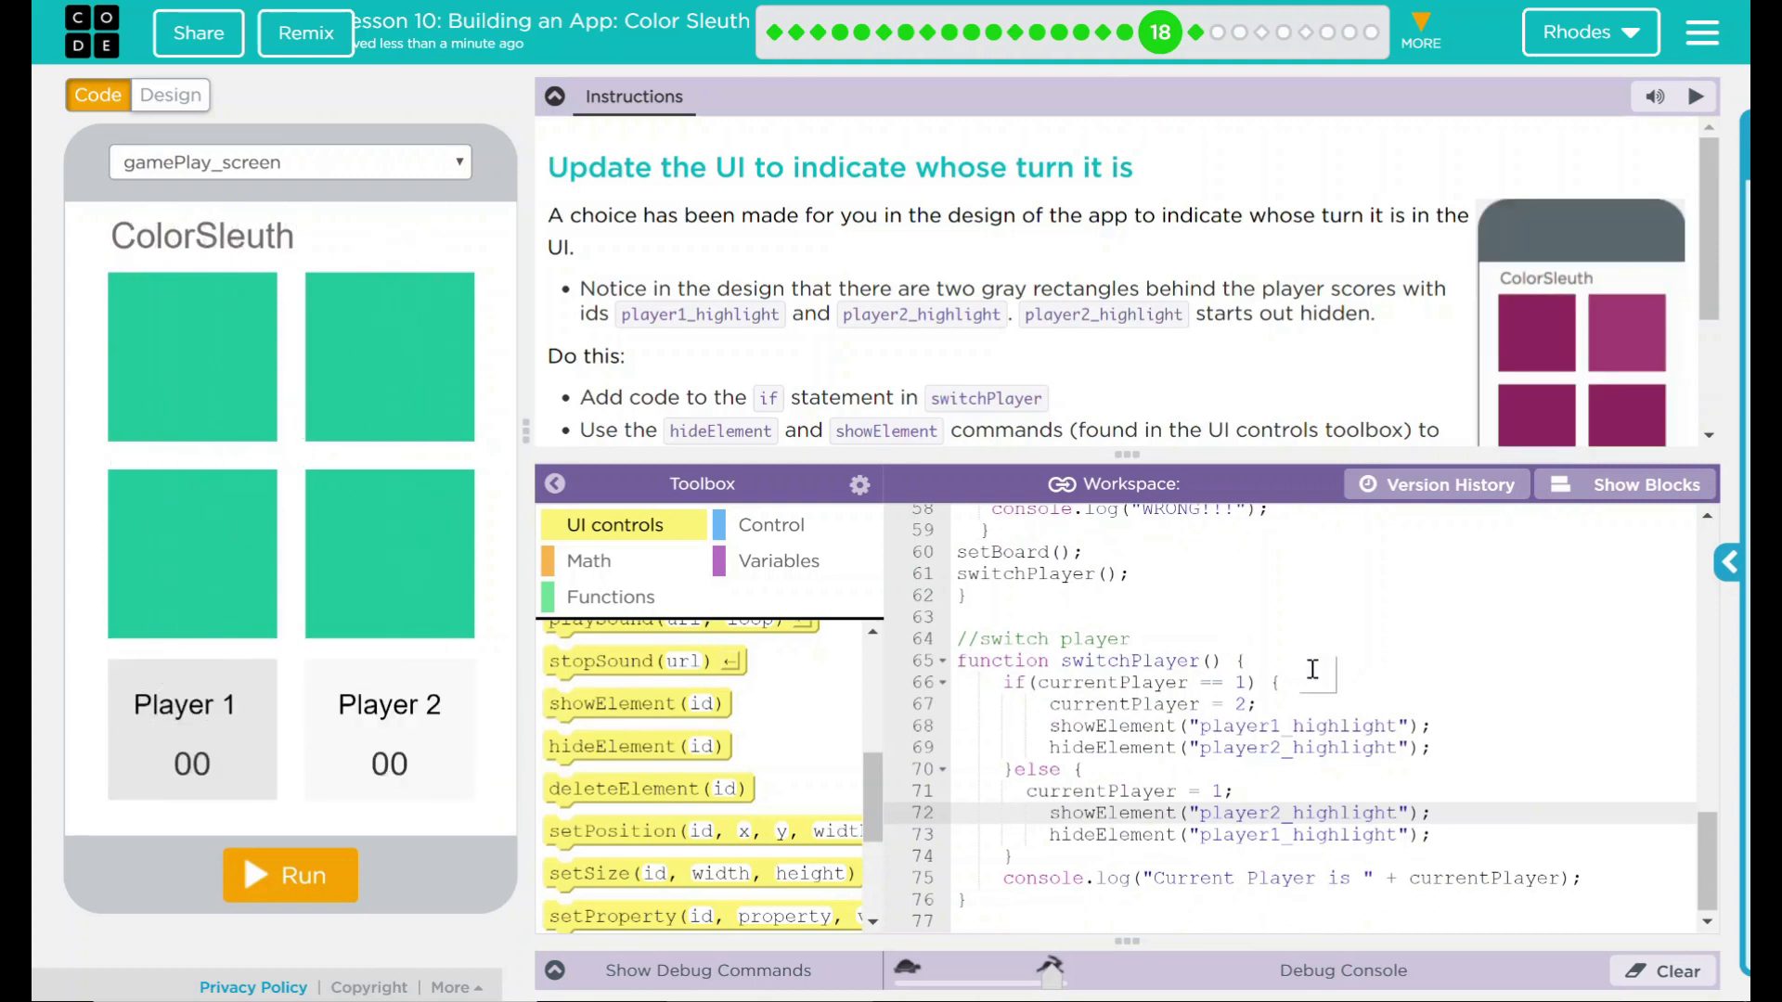
mouse_move(1554, 336)
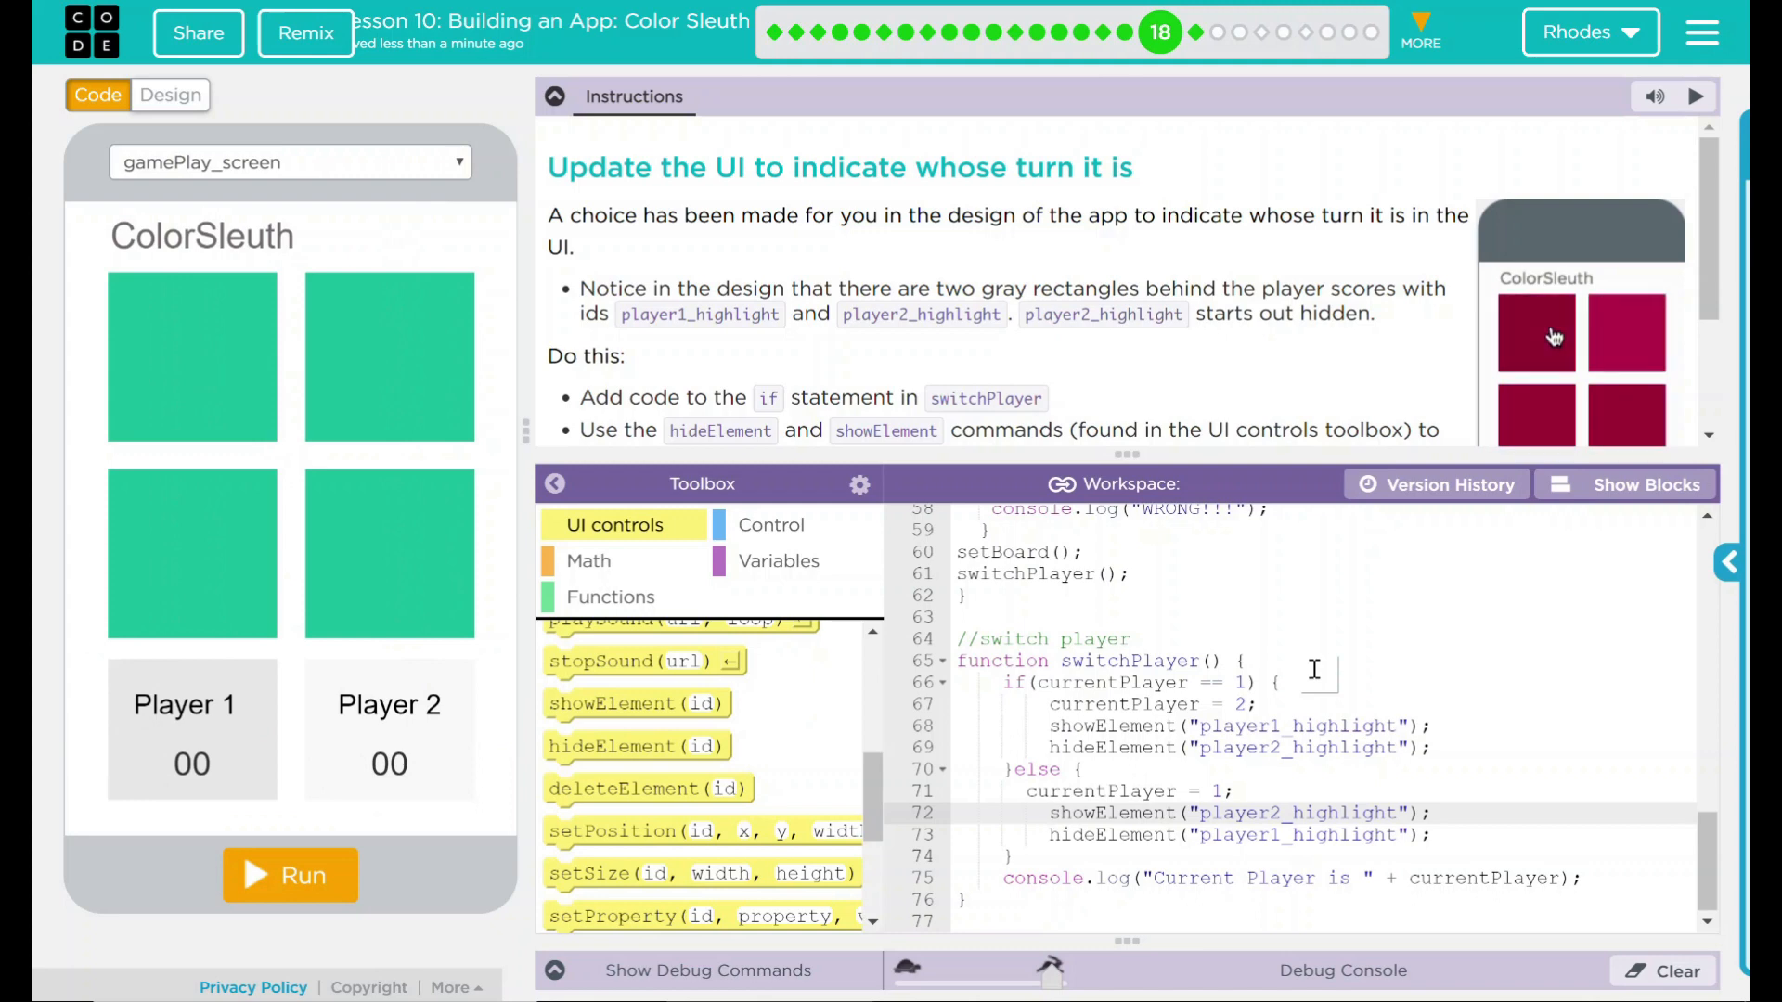
Run Color Sleuth, take turns to watch the highlight alternate, and finish Puzzle 18
left_click(289, 876)
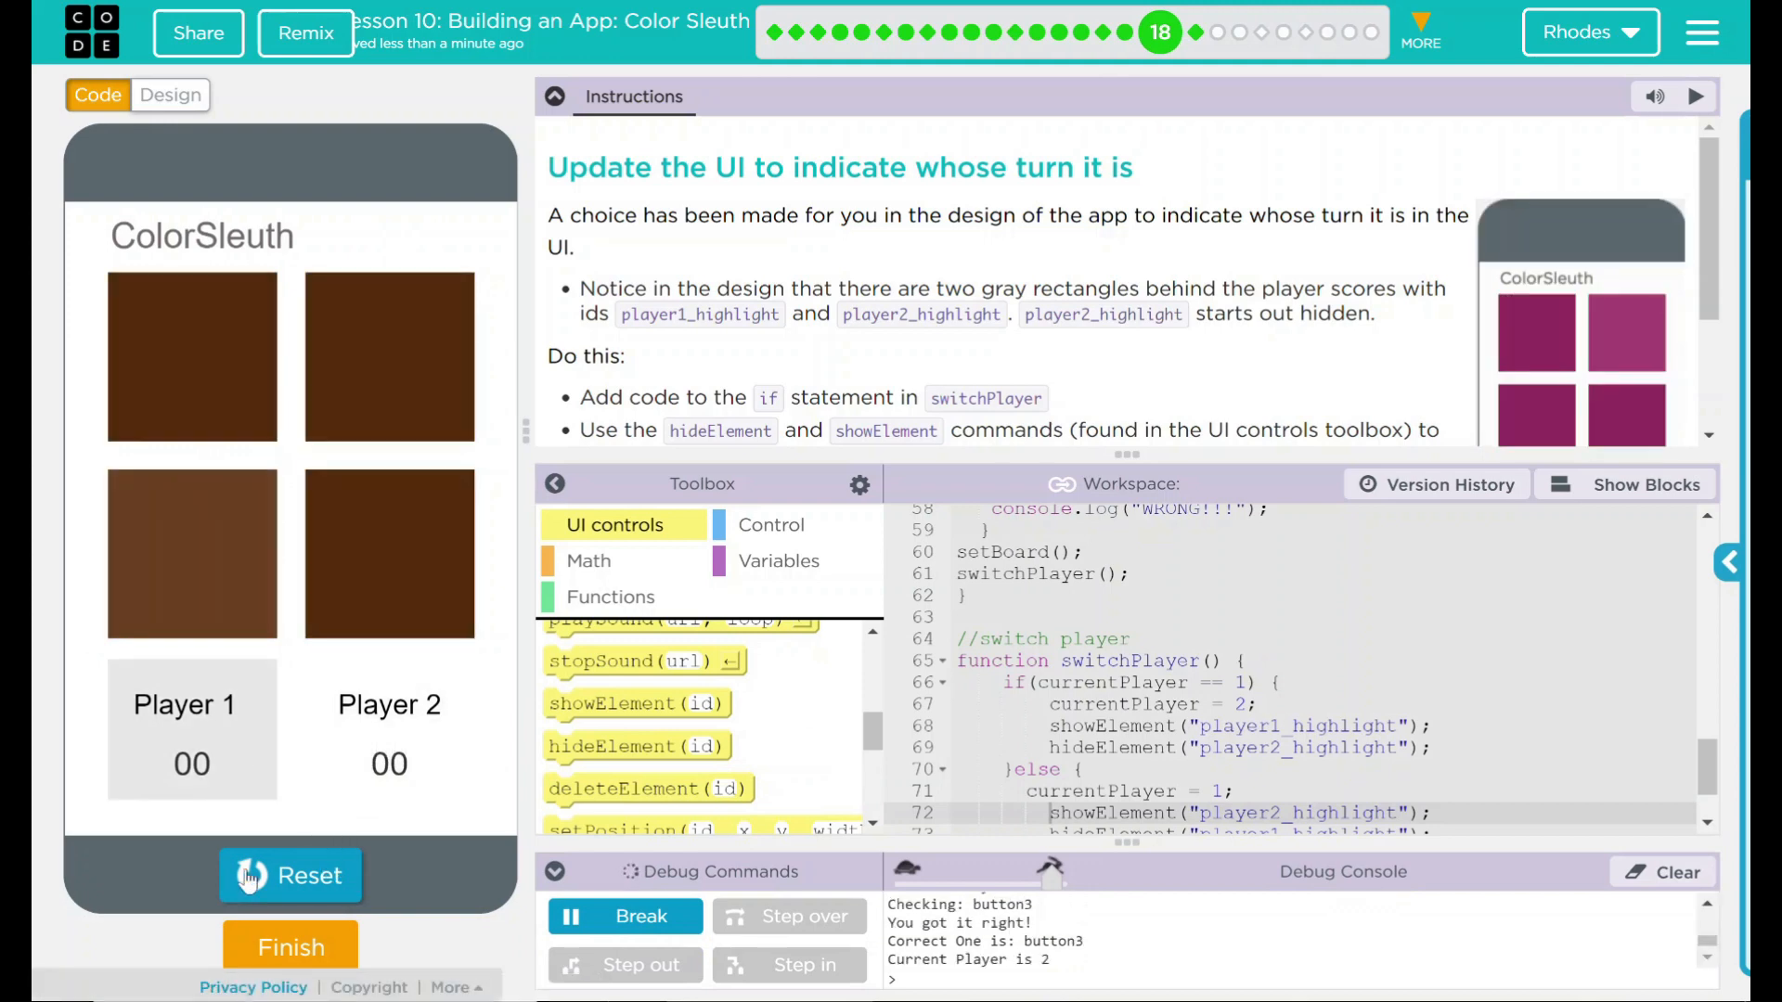
left_click(191, 553)
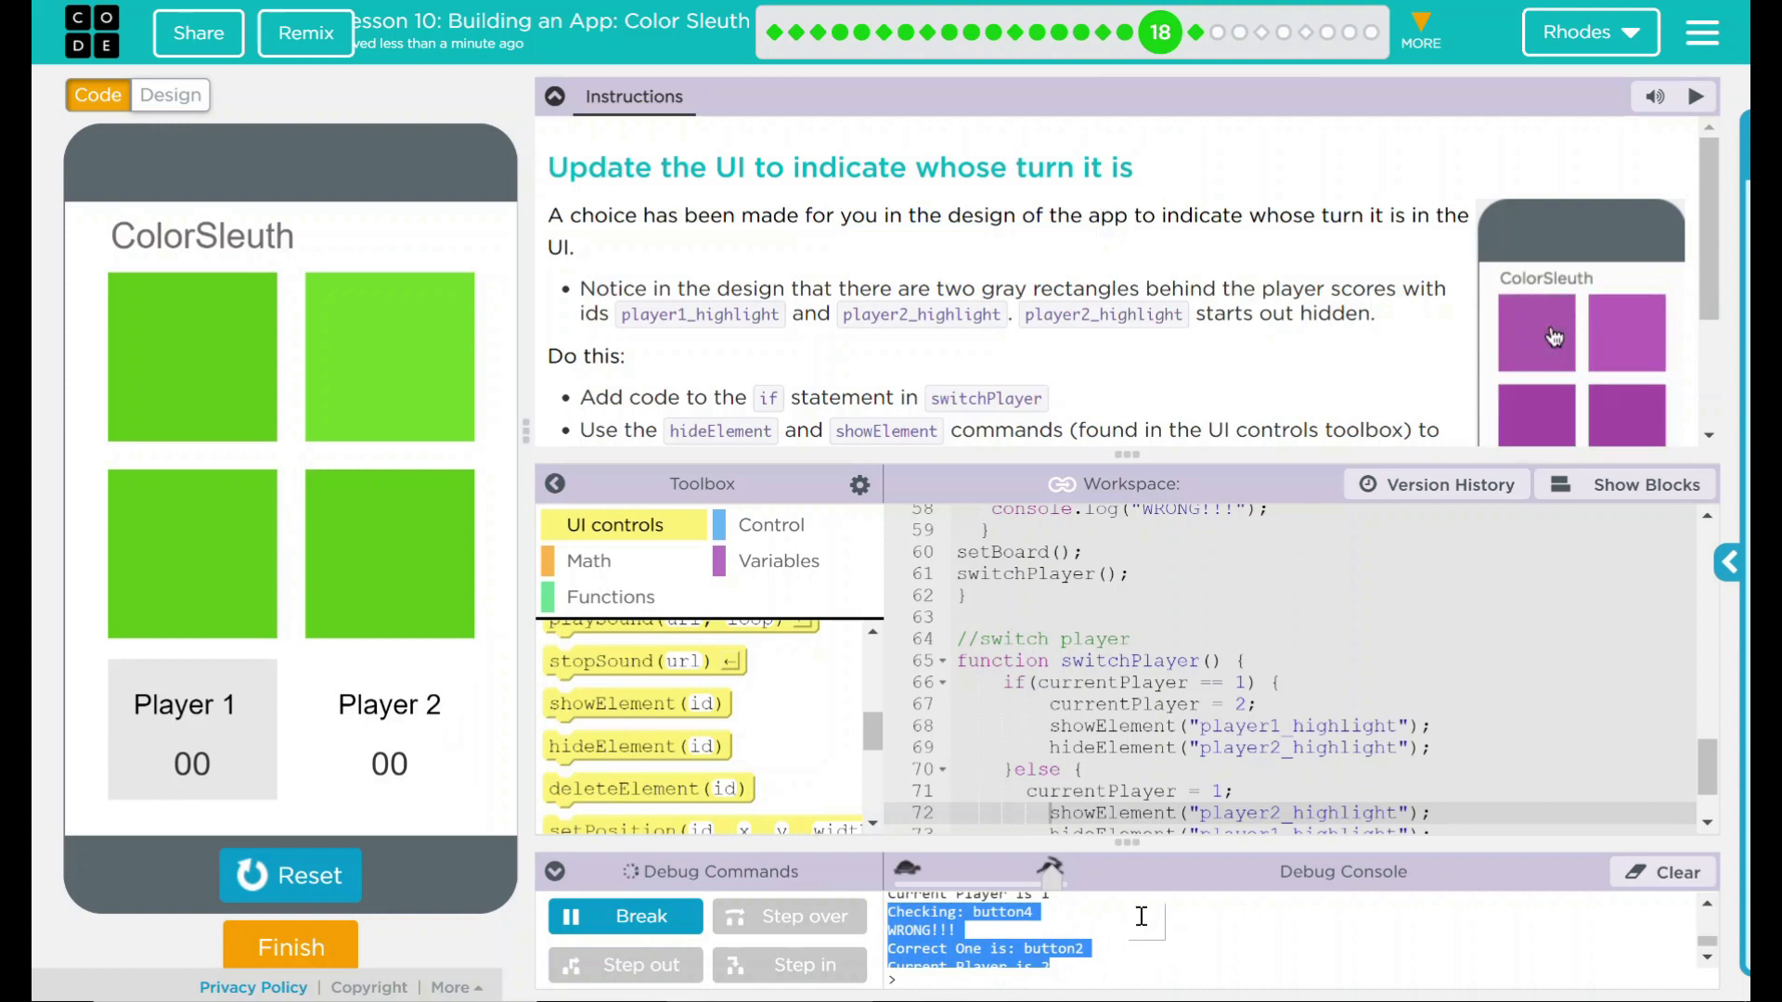
scroll("down", 3)
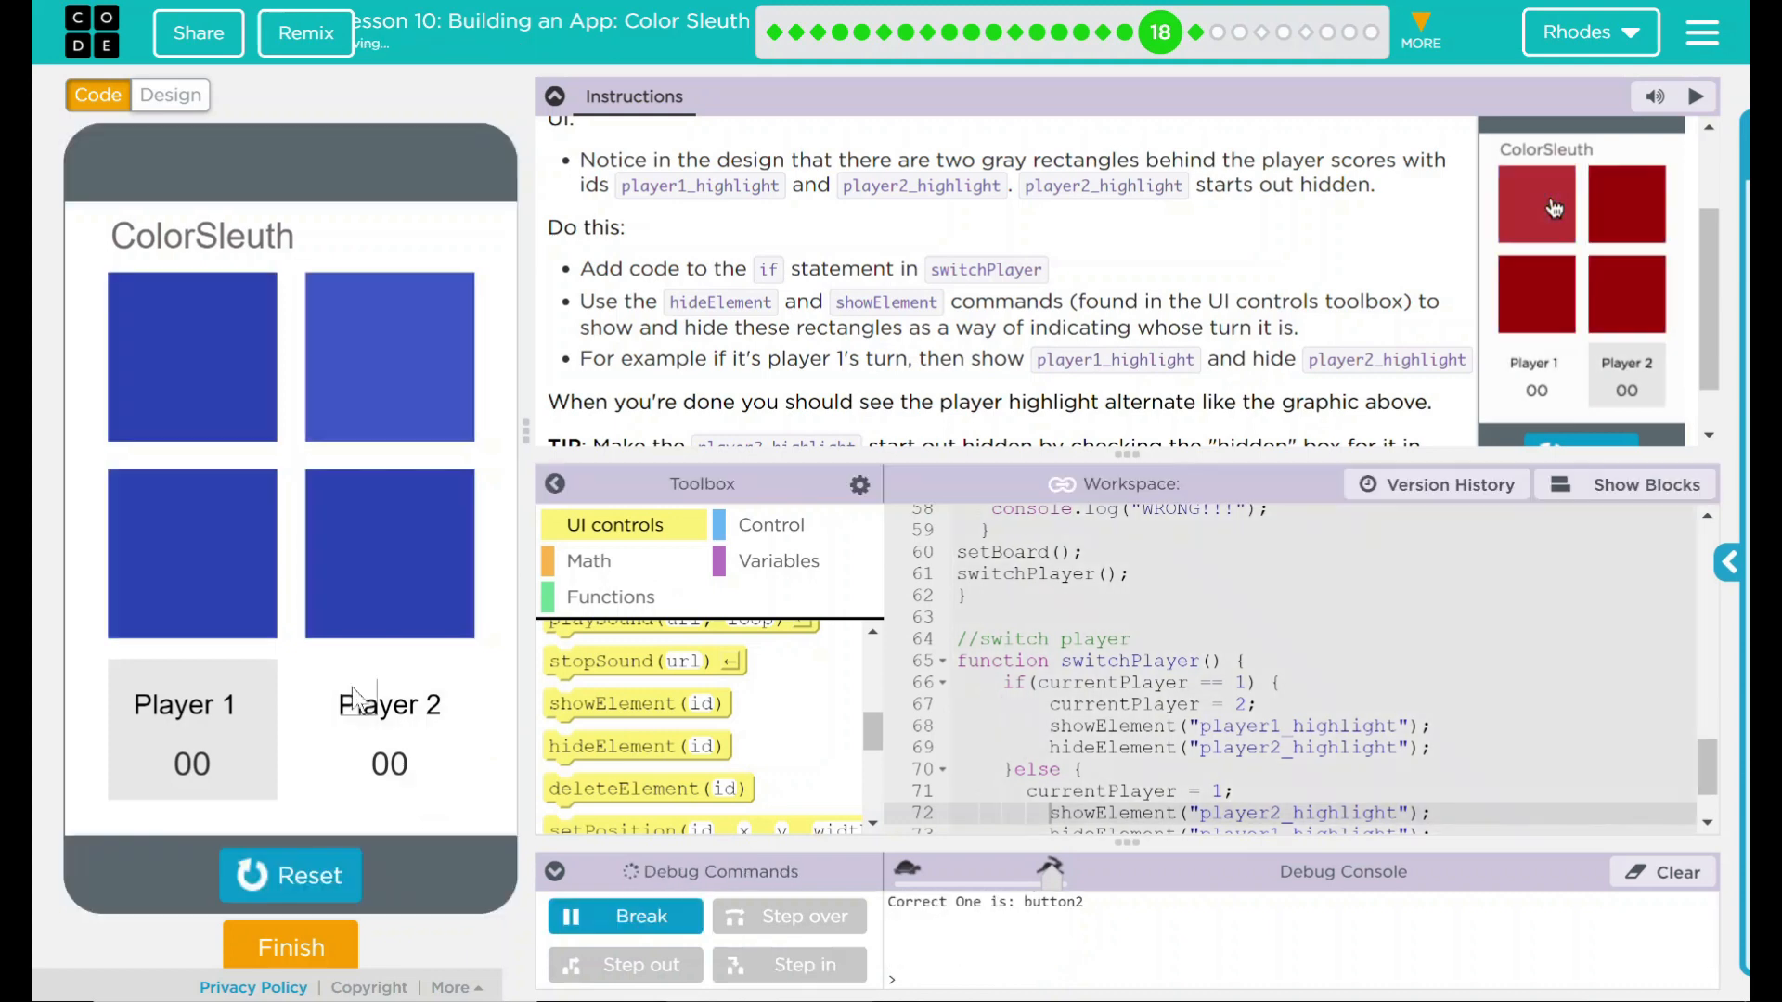
left_click(191, 553)
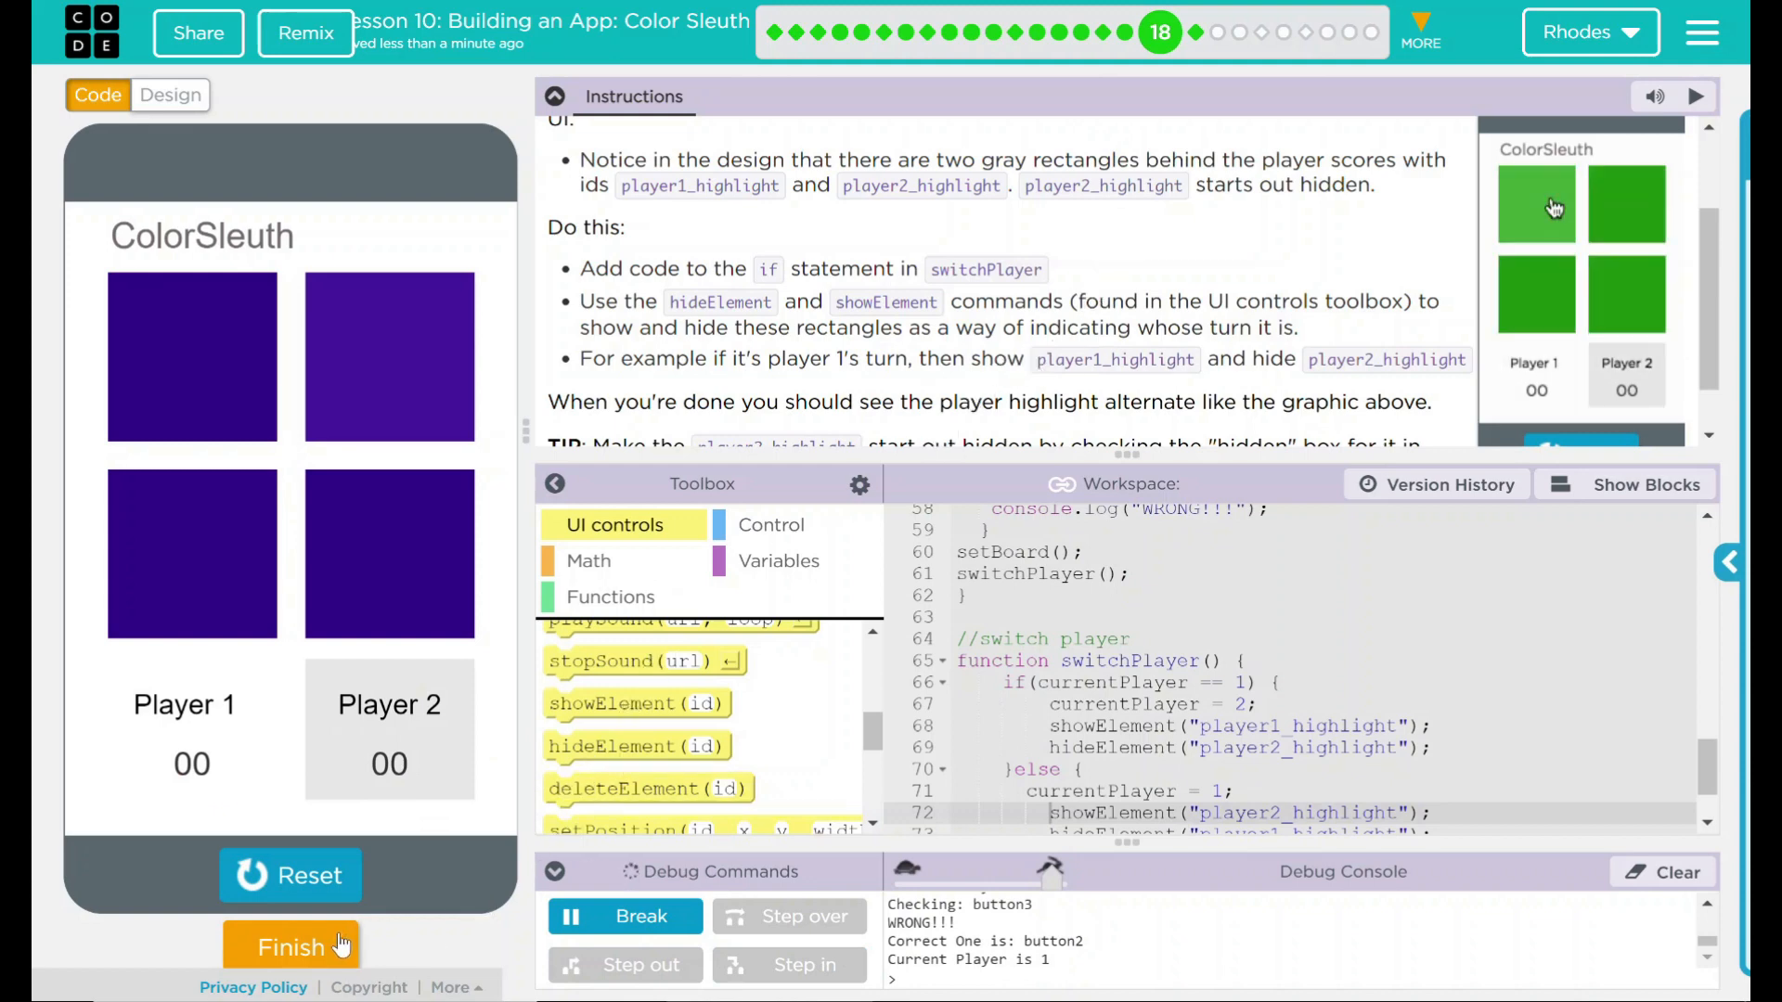
left_click(291, 947)
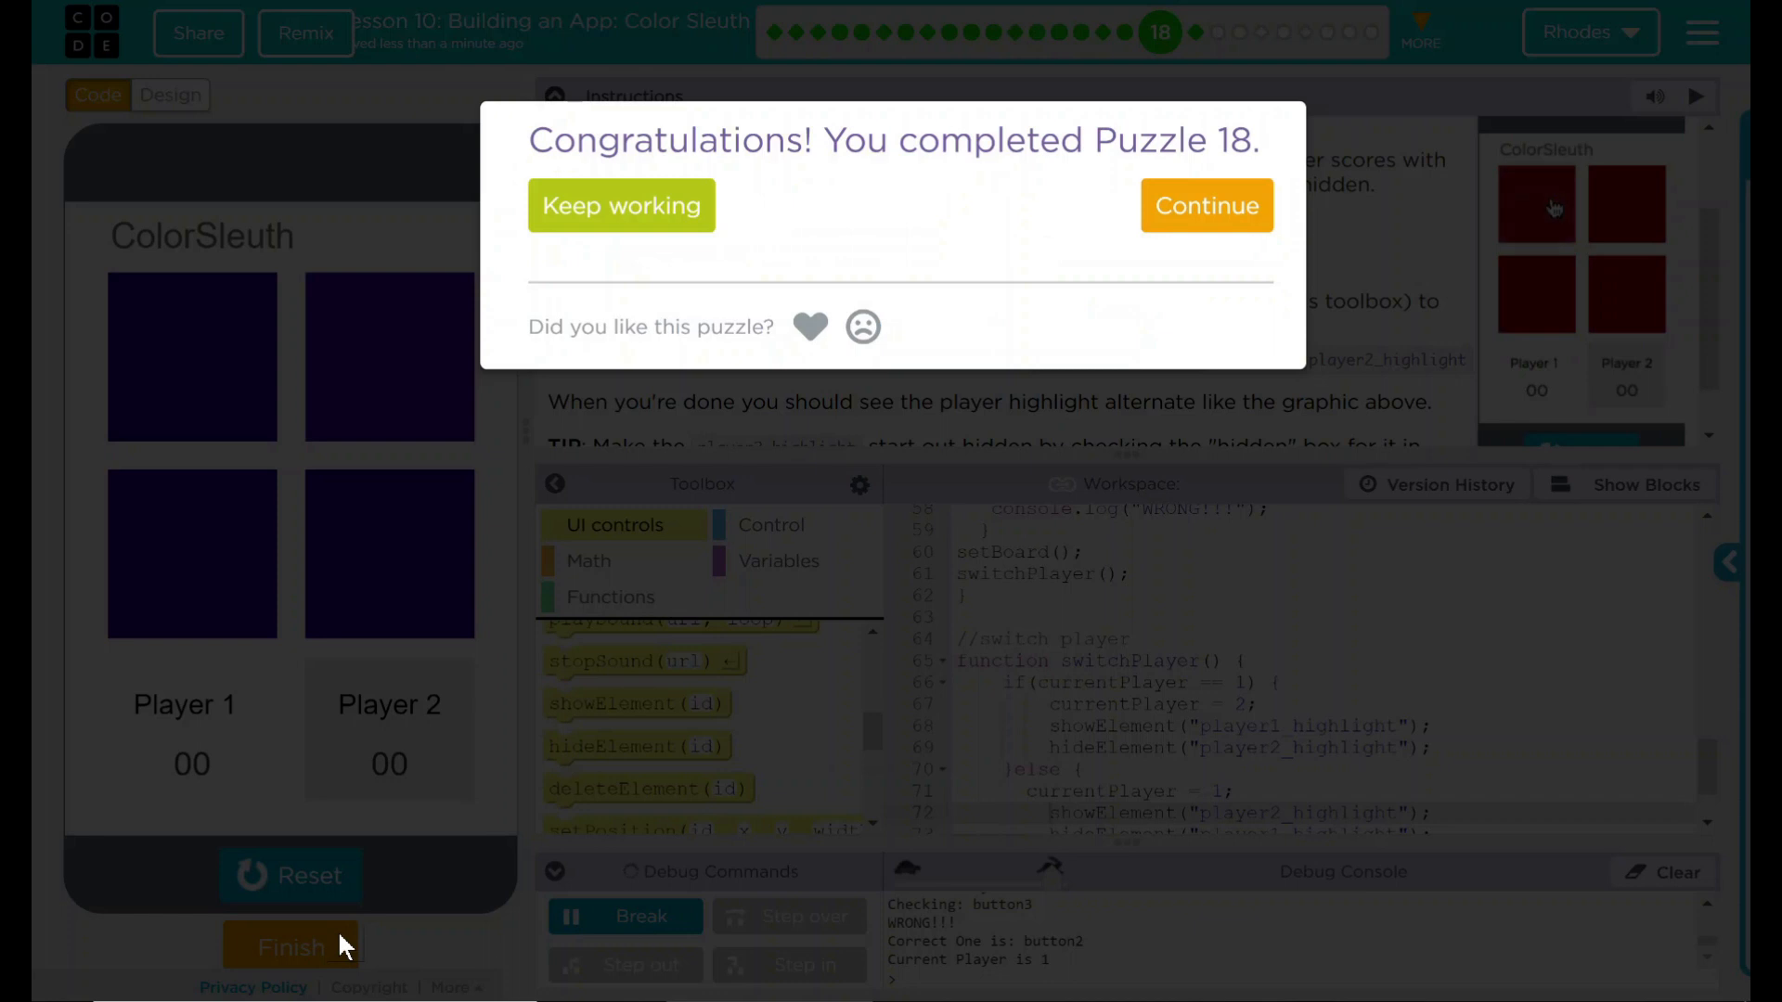